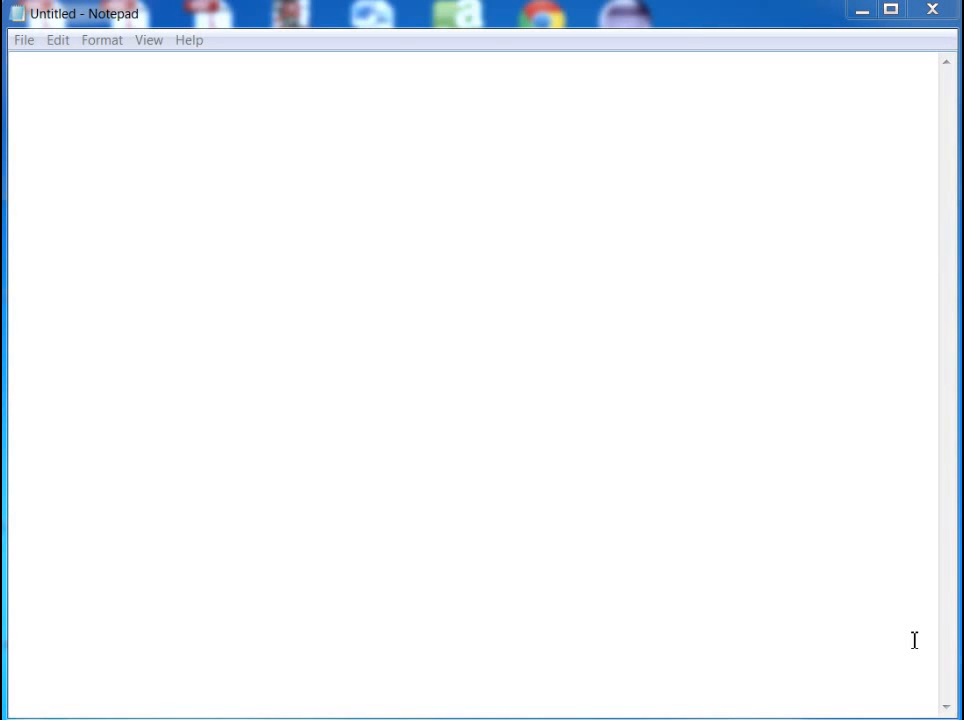
pyautogui.moveTo(918, 651)
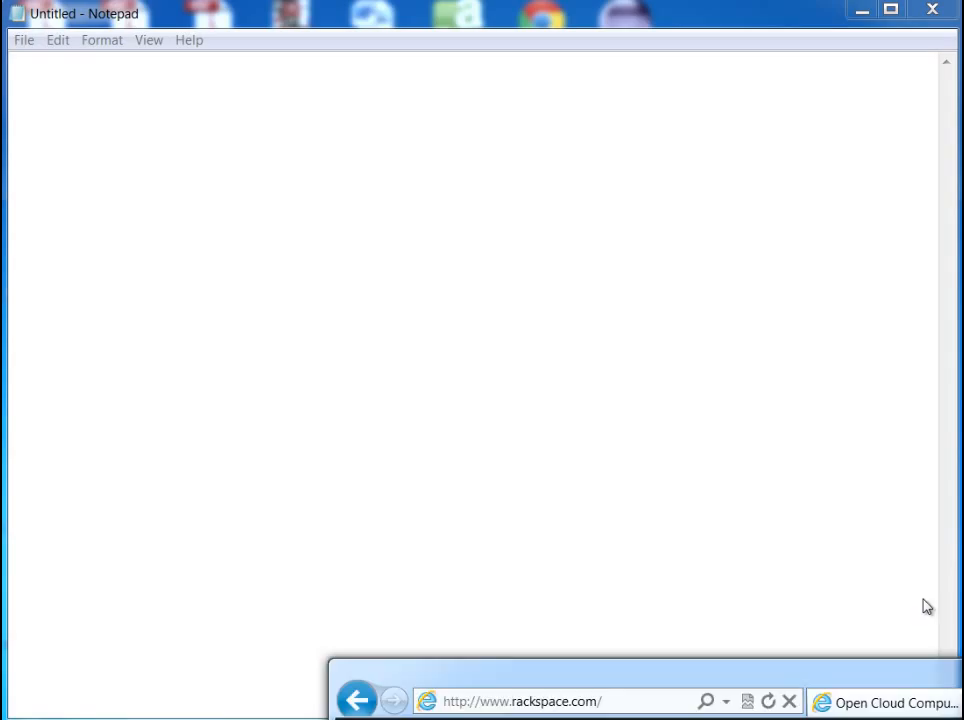
# - Bring the rackspace.com homepage in Internet Explorer in front of the blank Notepad window
pyautogui.click(890, 702)
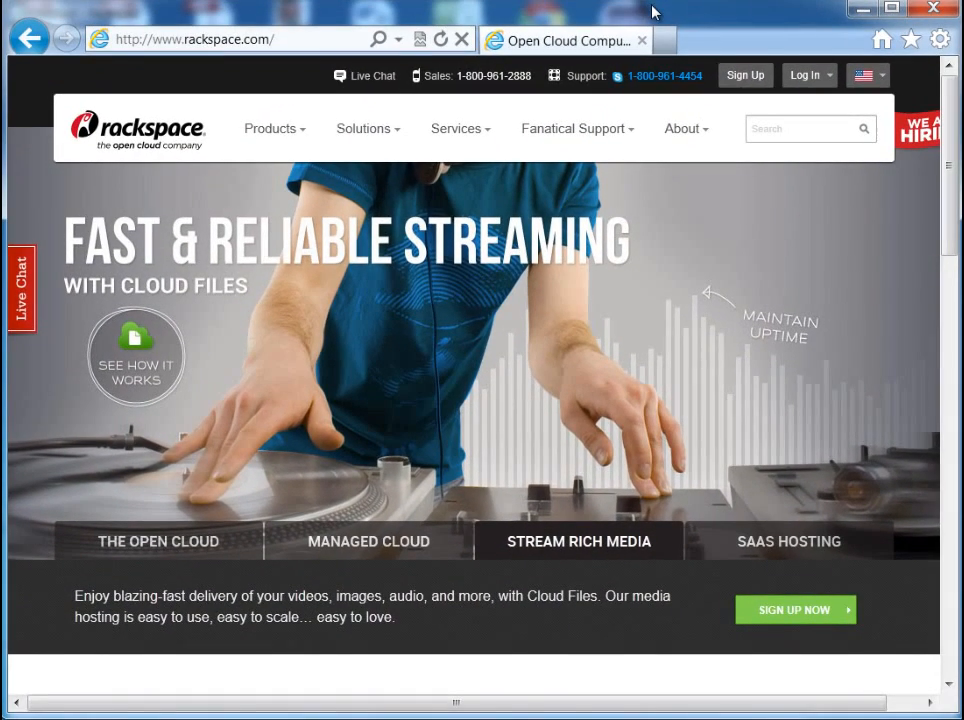
pyautogui.moveTo(703, 188)
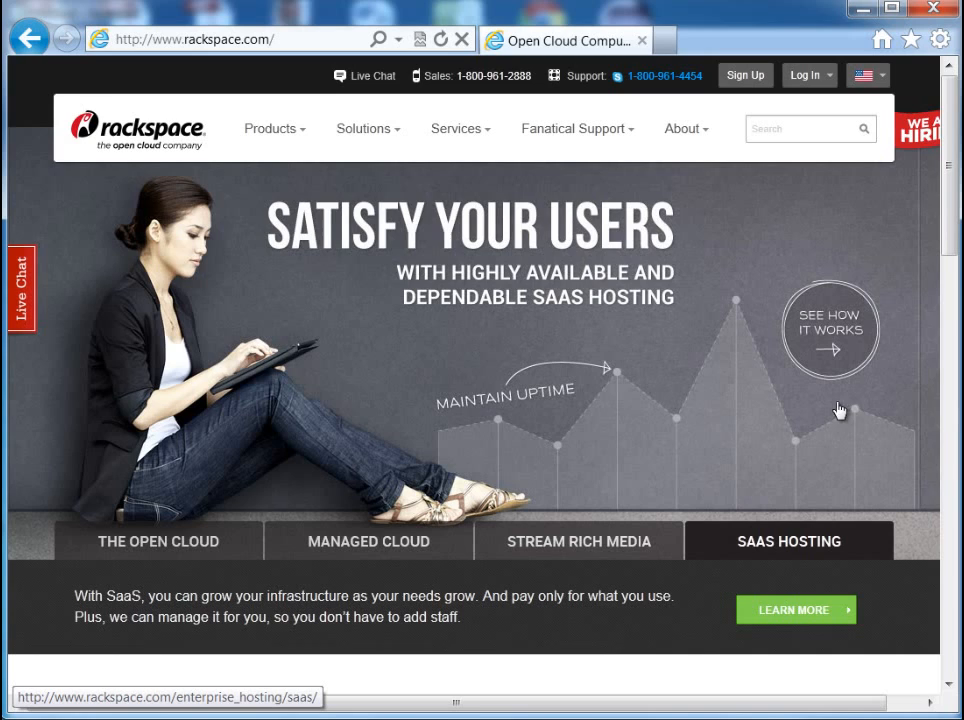
pyautogui.moveTo(903, 215)
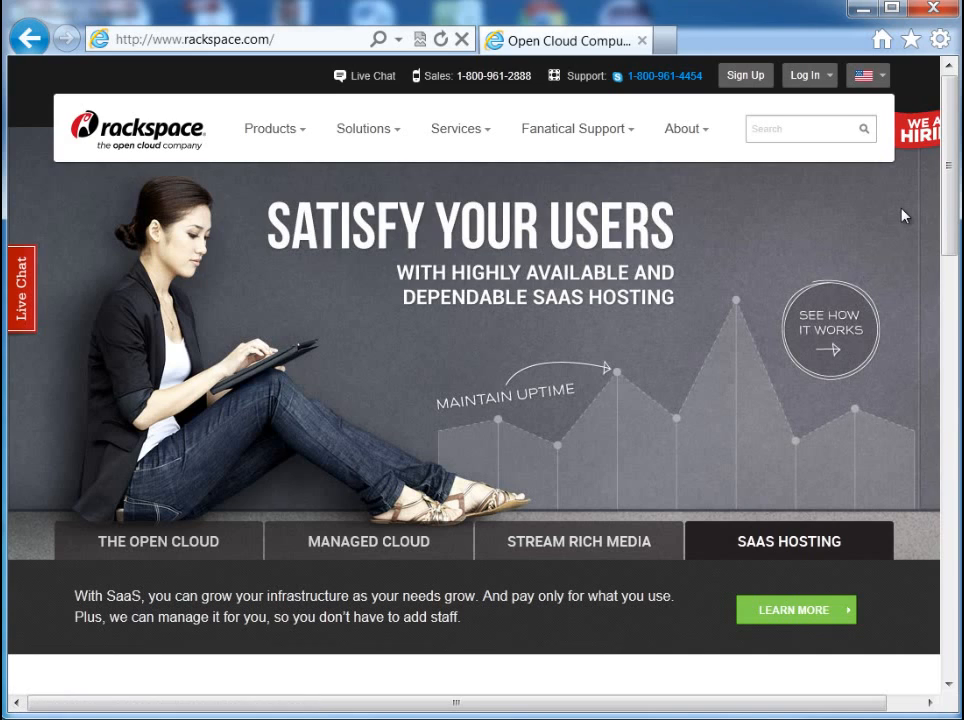
pyautogui.moveTo(901, 165)
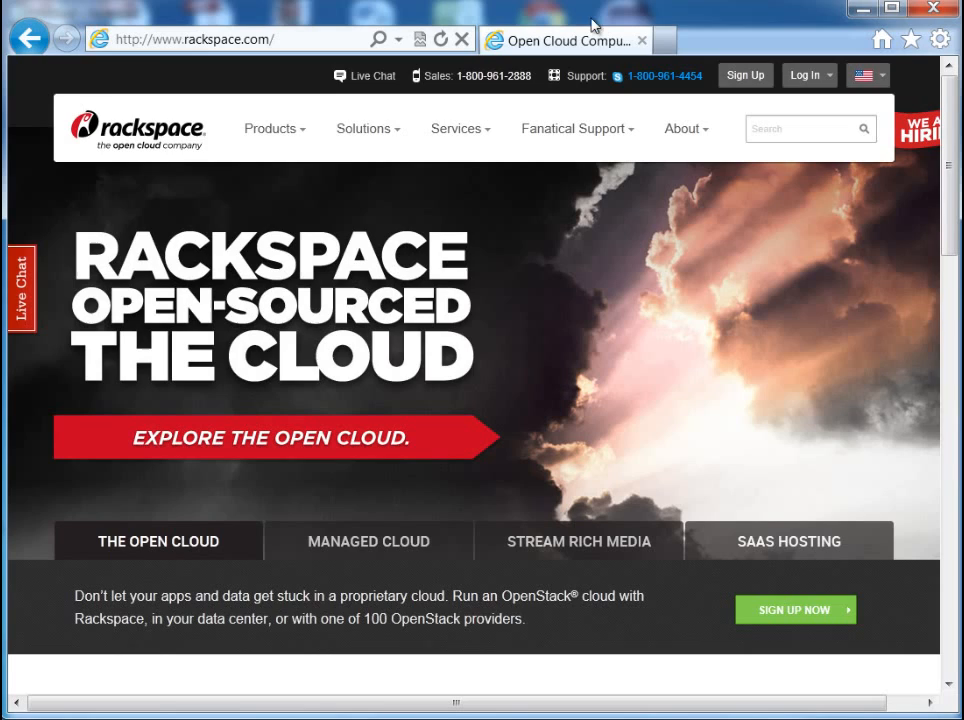
pyautogui.moveTo(490, 20)
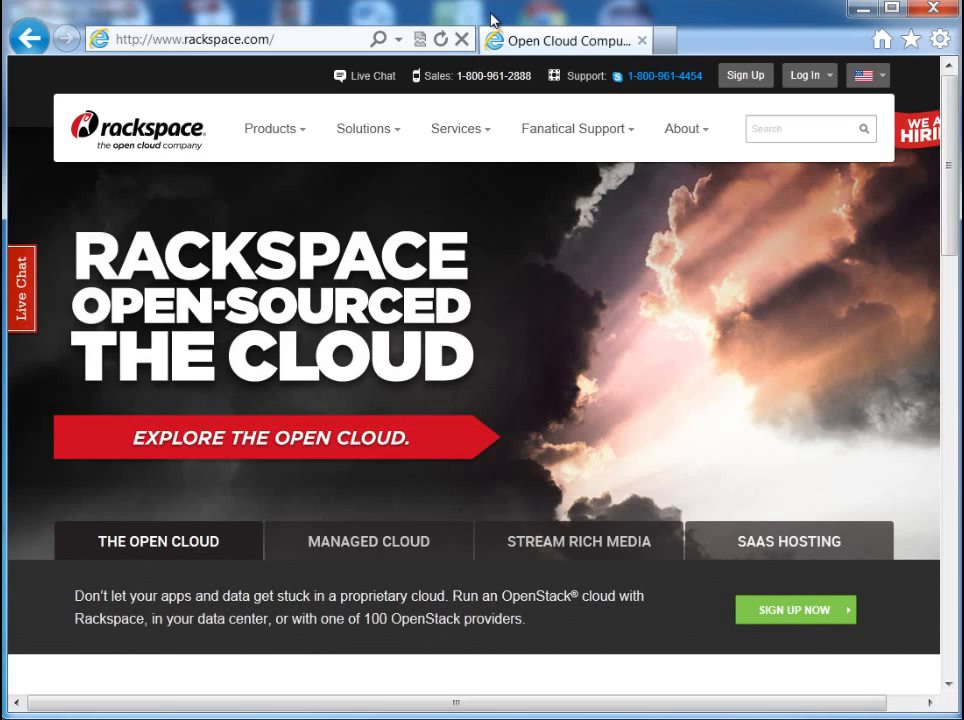
pyautogui.moveTo(492, 14)
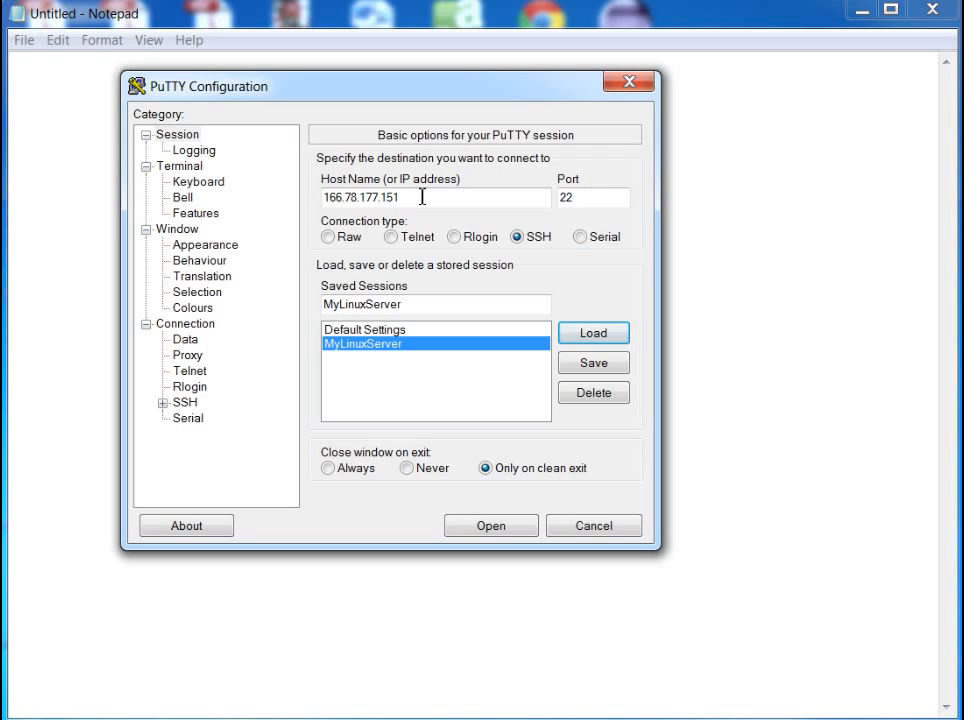
# - Verify MyLinuxServer host 166.78.177.151 and open the SSH connection on port 22
pyautogui.tripleClick(388, 197)
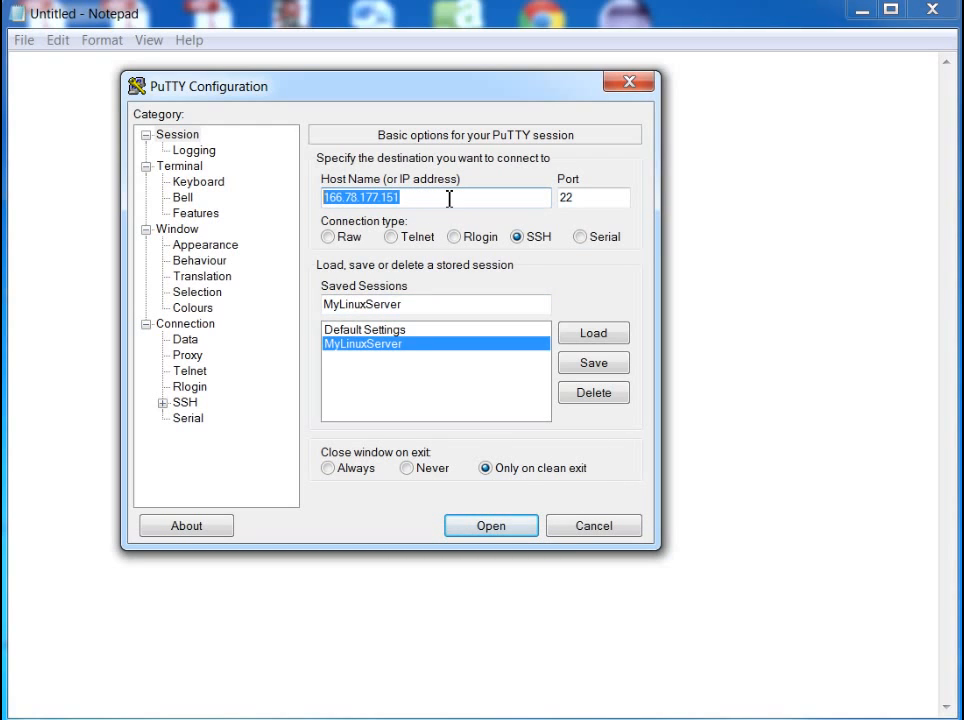
pyautogui.click(593, 197)
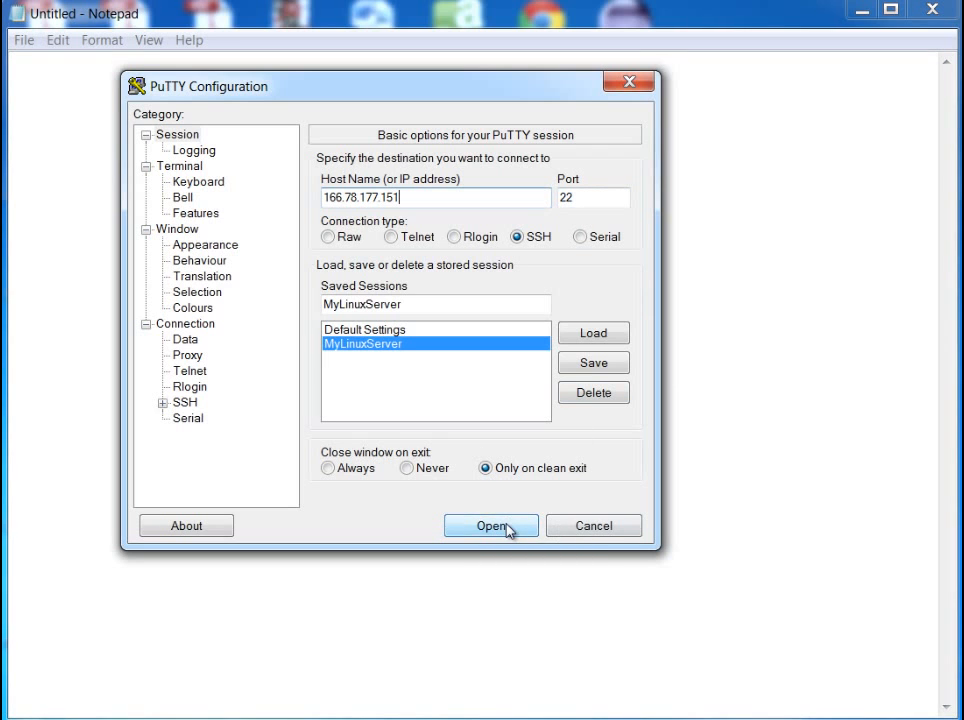
pyautogui.click(490, 525)
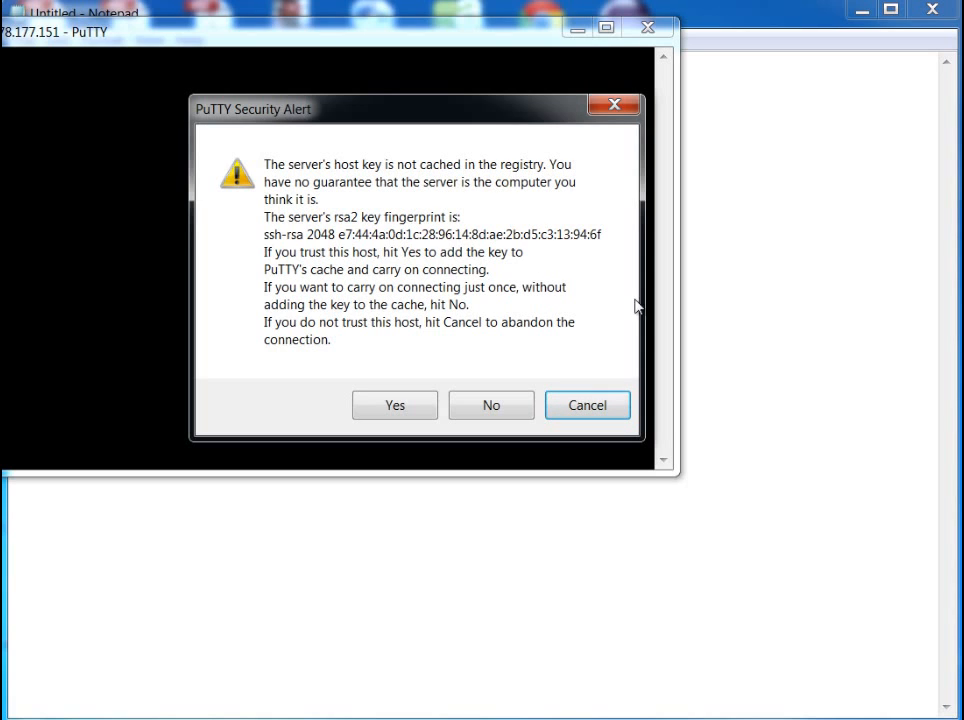
# - Accept the server's host key and log in as root
pyautogui.click(394, 405)
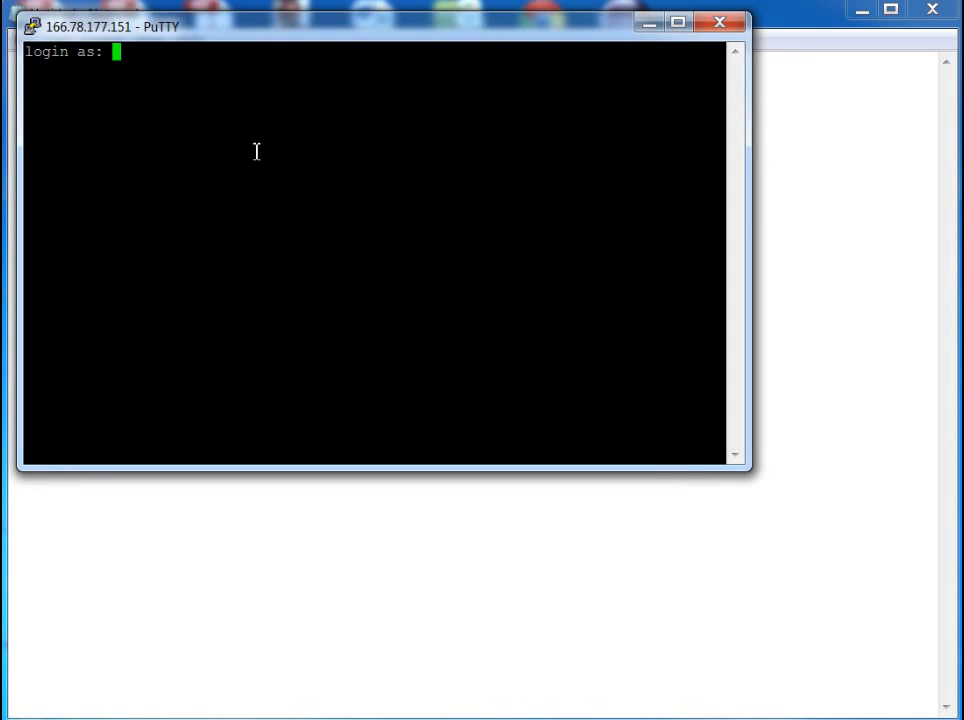
pyautogui.moveTo(309, 154)
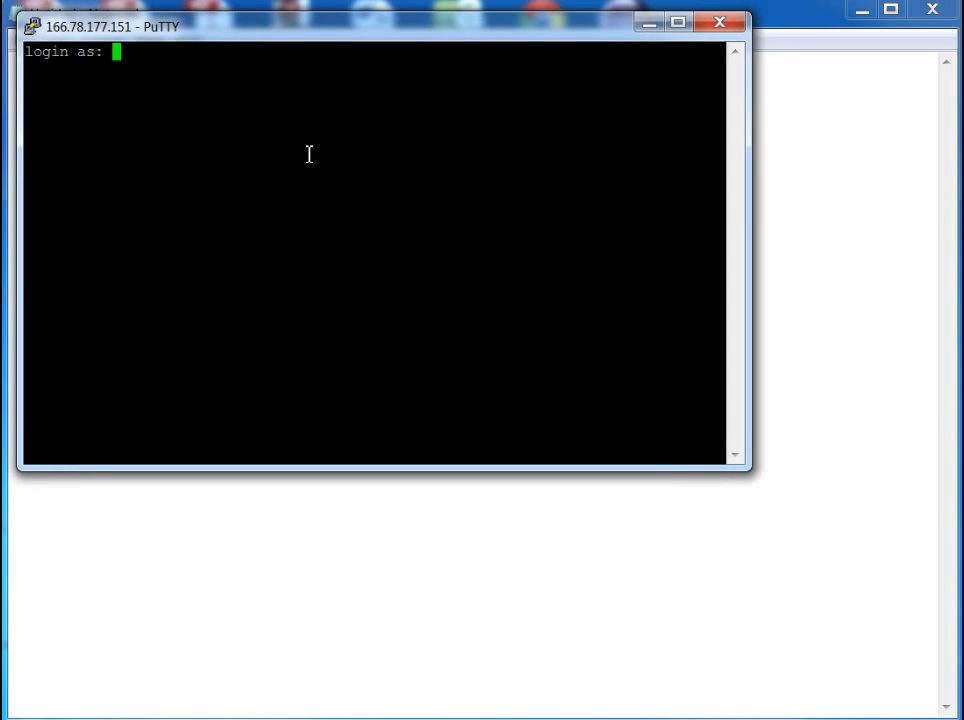
pyautogui.write('r')
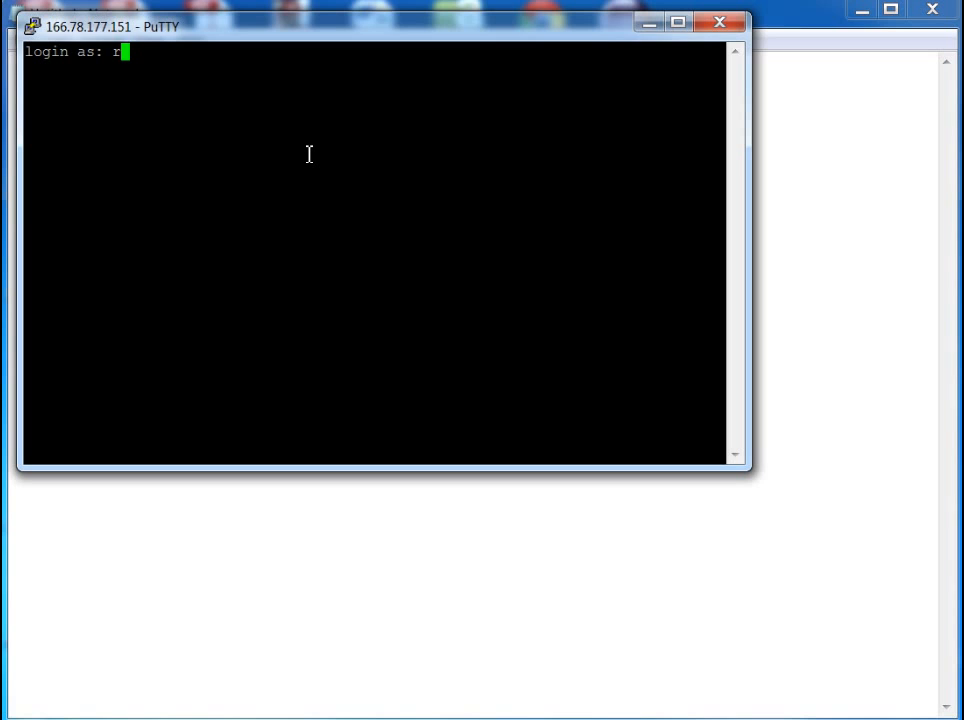
pyautogui.write('oot')
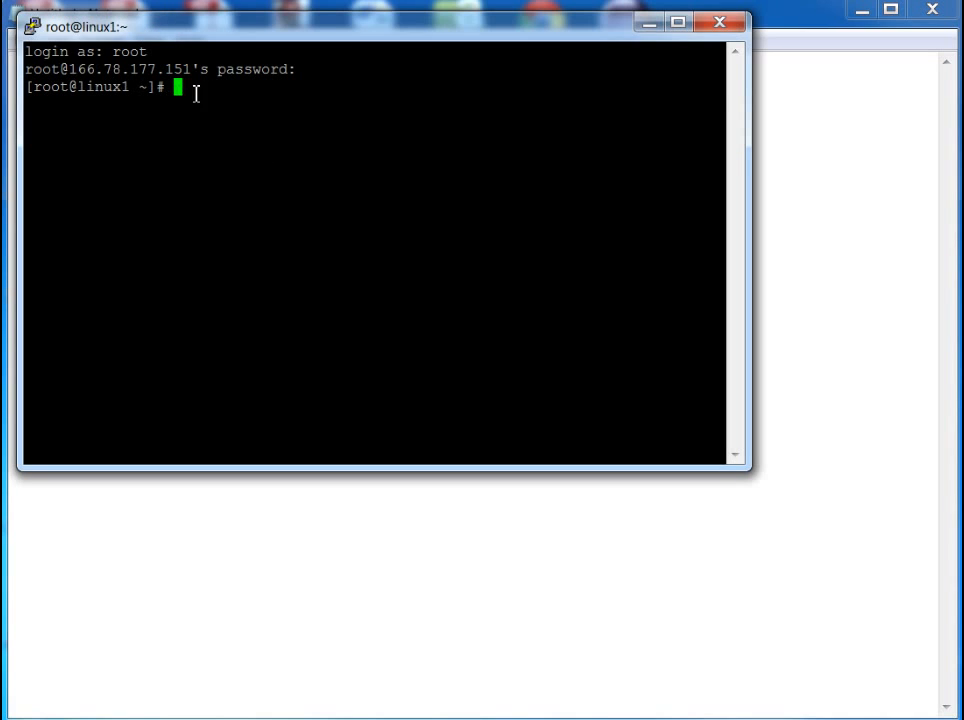
pyautogui.moveTo(229, 110)
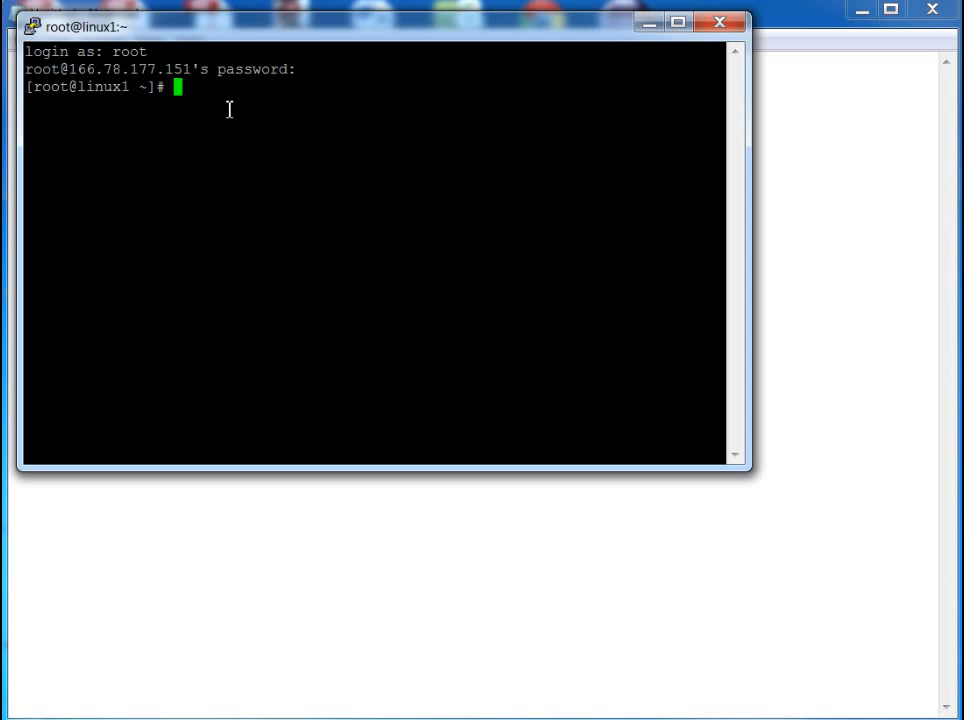
# - Run who am i to confirm the logged-in user and login time
pyautogui.write('who am i')
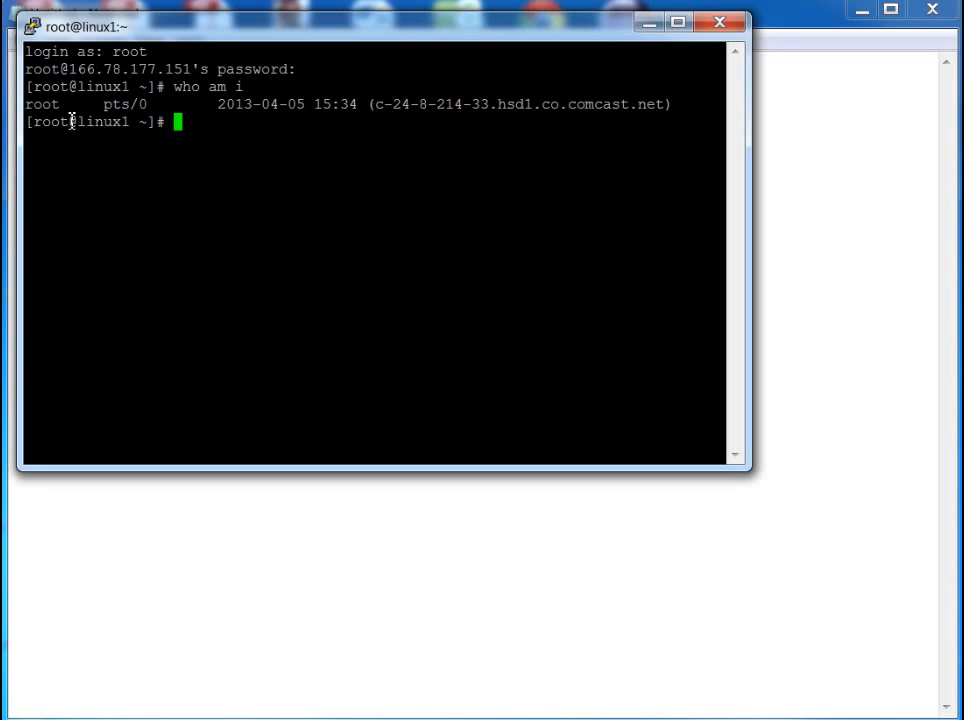
pyautogui.doubleClick(42, 104)
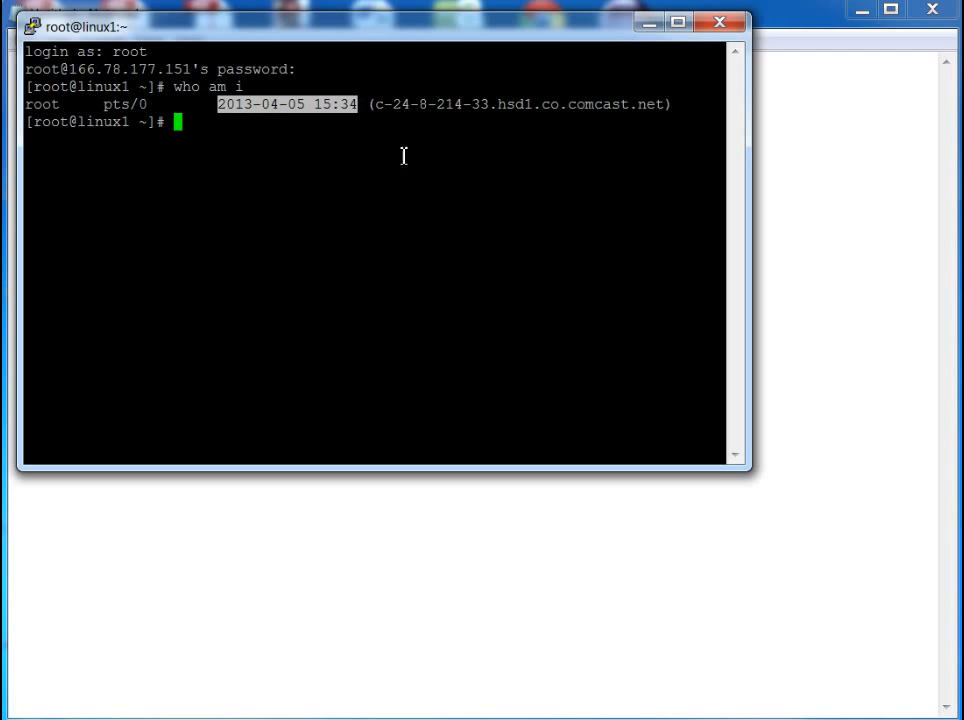
pyautogui.click(210, 130)
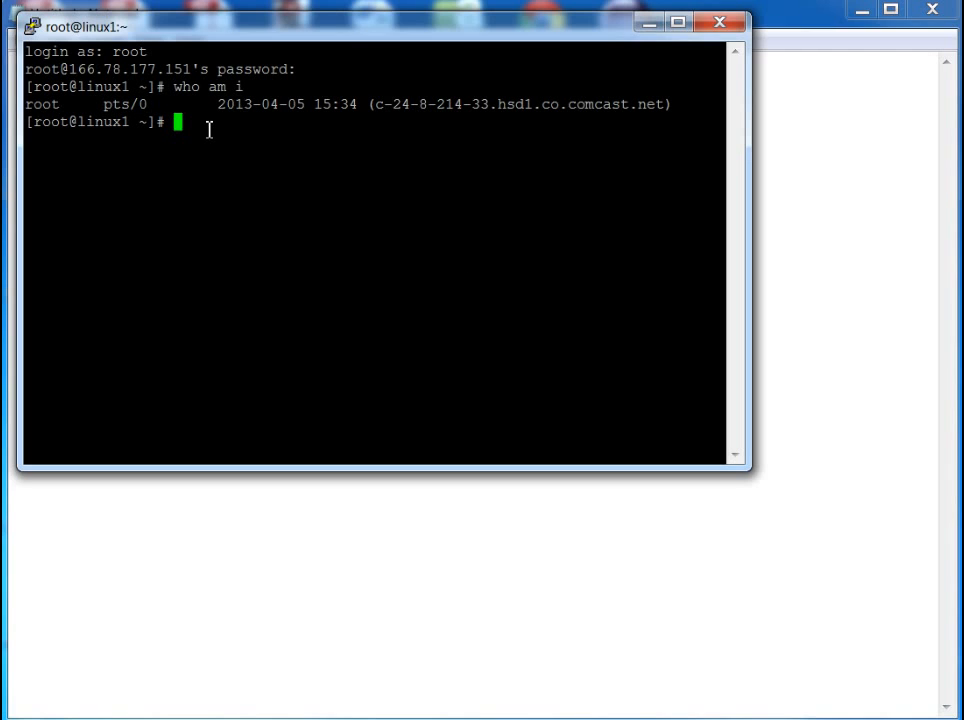
pyautogui.moveTo(223, 124)
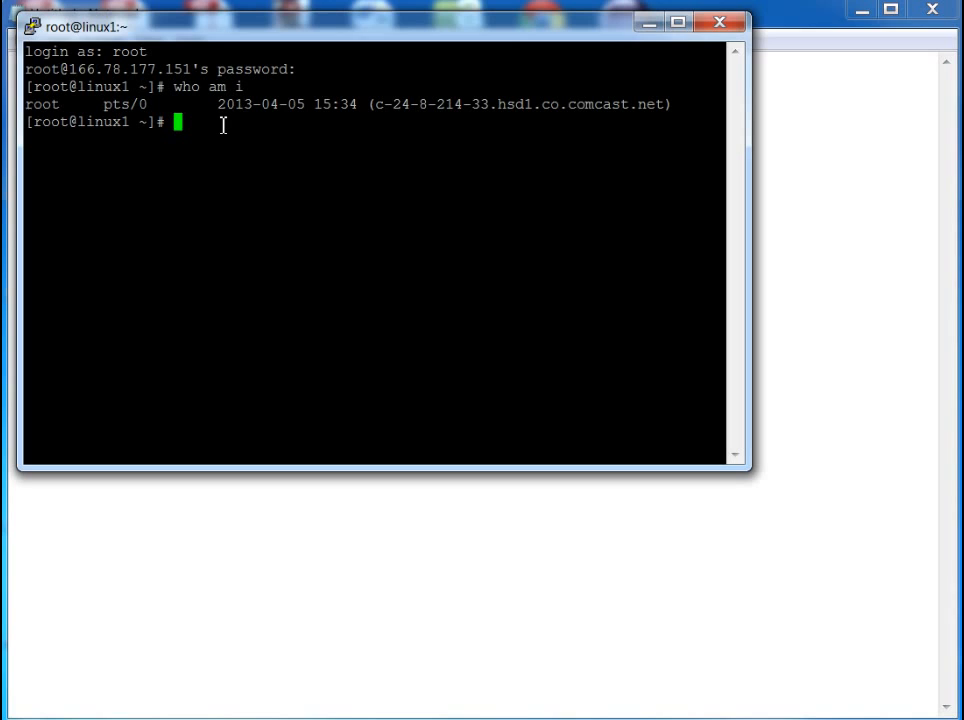
# - Confirm the current directory is /root with pwd, then change to /
pyautogui.write('pwd')
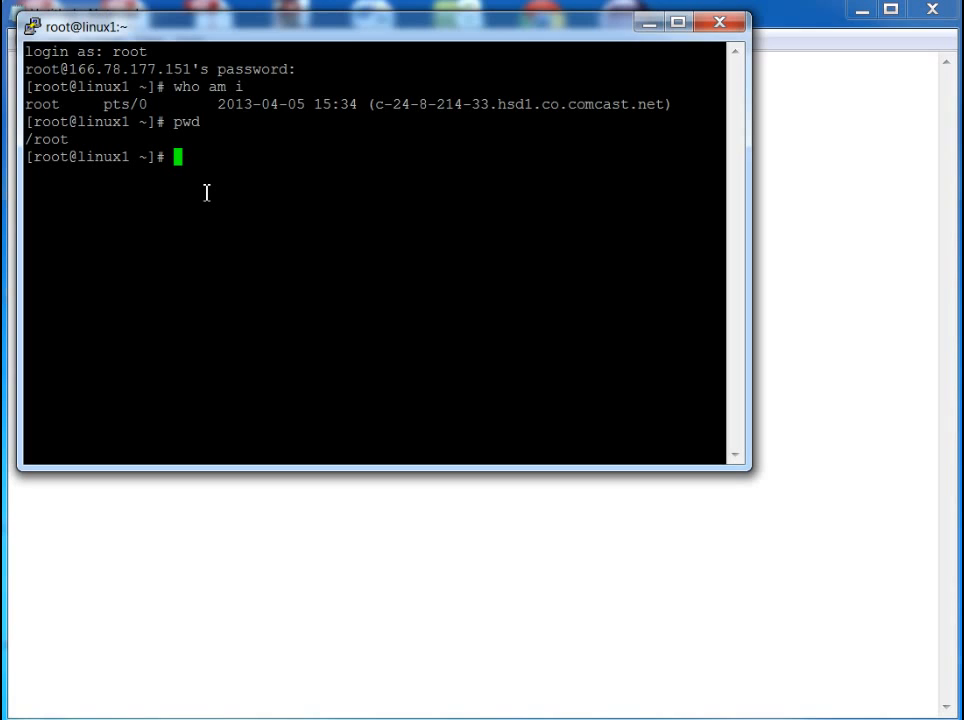
pyautogui.write('cd')
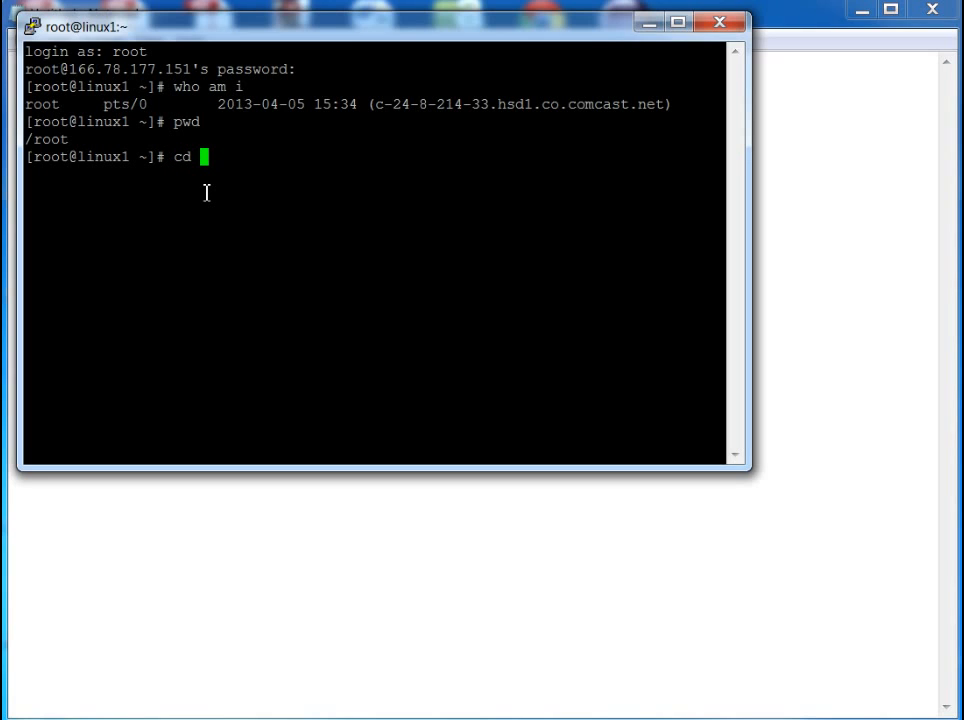
pyautogui.write('/')
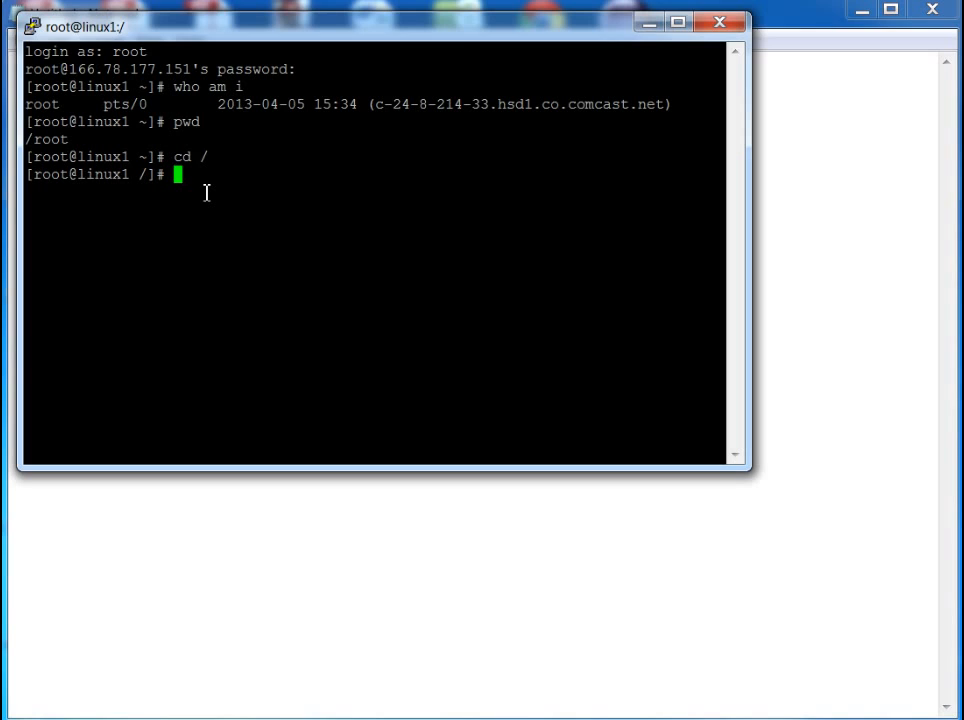
# - List / plainly, select the output, then list it unsorted with hidden entries (ls -f)
pyautogui.write('ls')
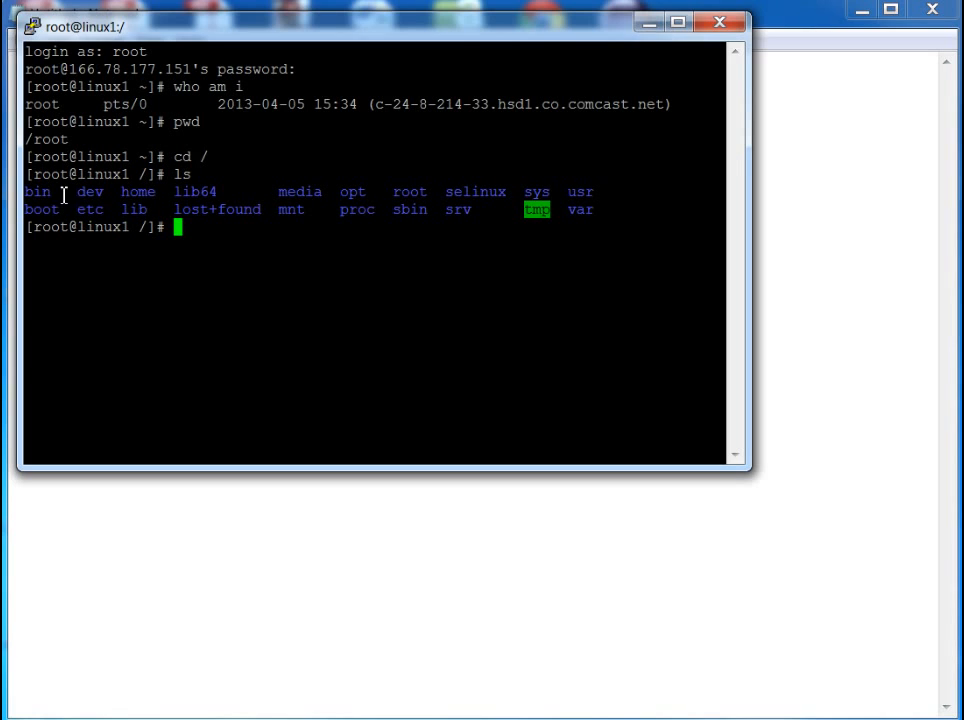
pyautogui.moveTo(30, 191); pyautogui.dragTo(600, 210)
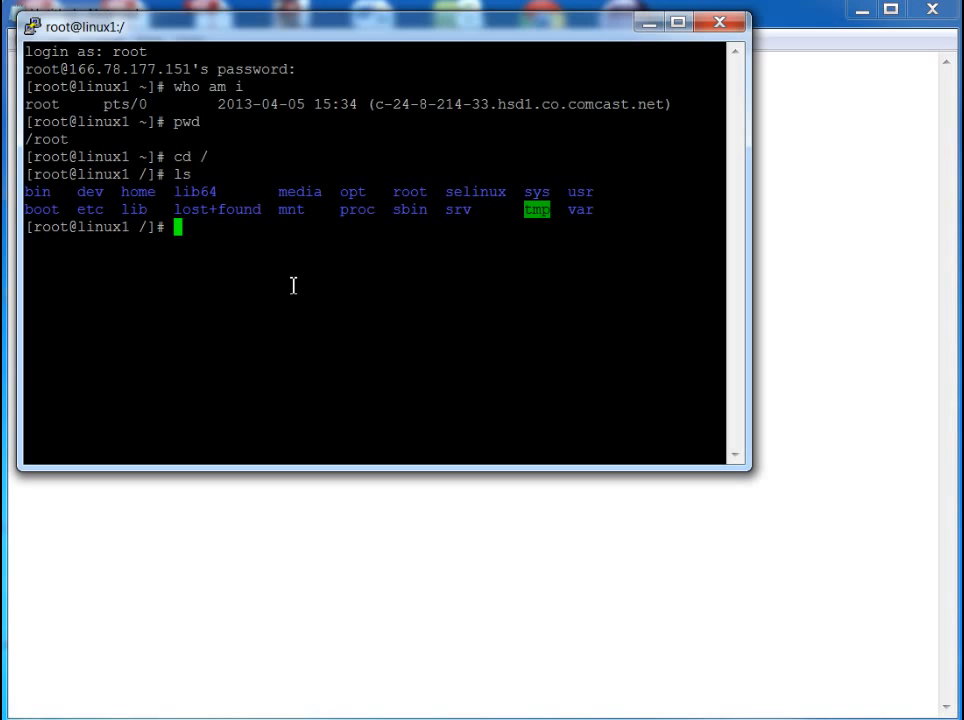
pyautogui.write('ls')
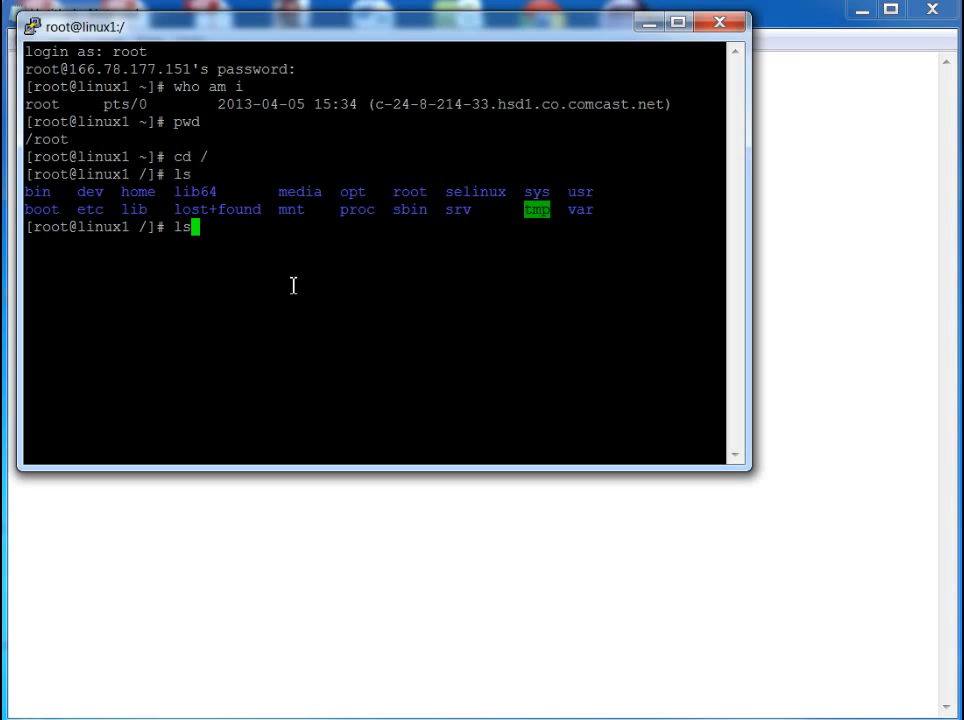
pyautogui.write('-f')
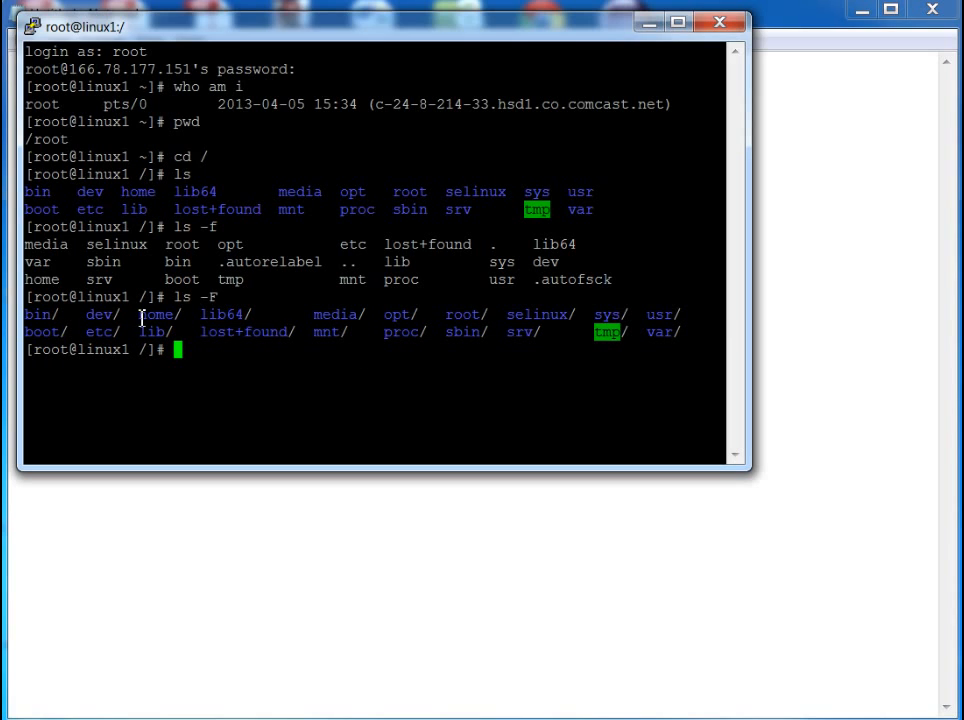
pyautogui.moveTo(203, 350)
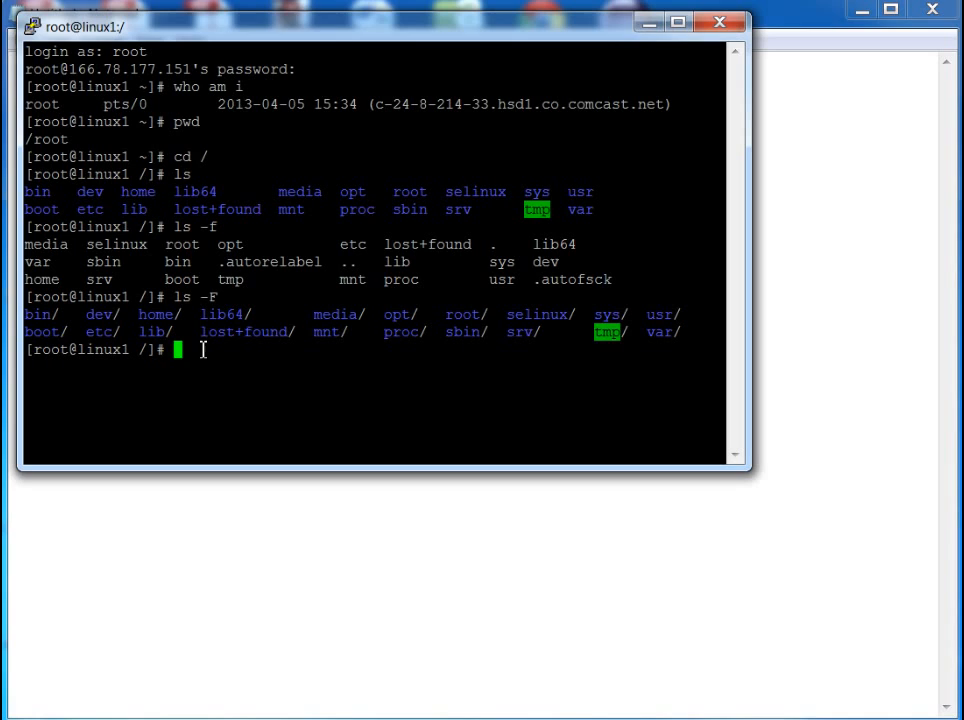
# - List the empty /home directory, then return to /root and confirm with pwd and ls
pyautogui.write('cd home')
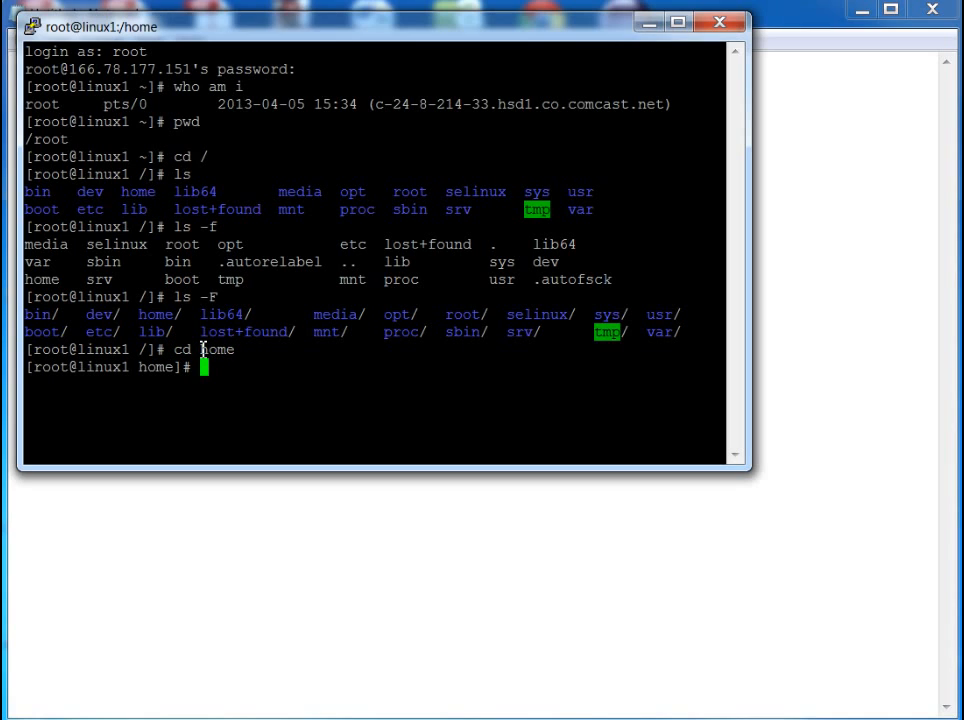
pyautogui.write('ls')
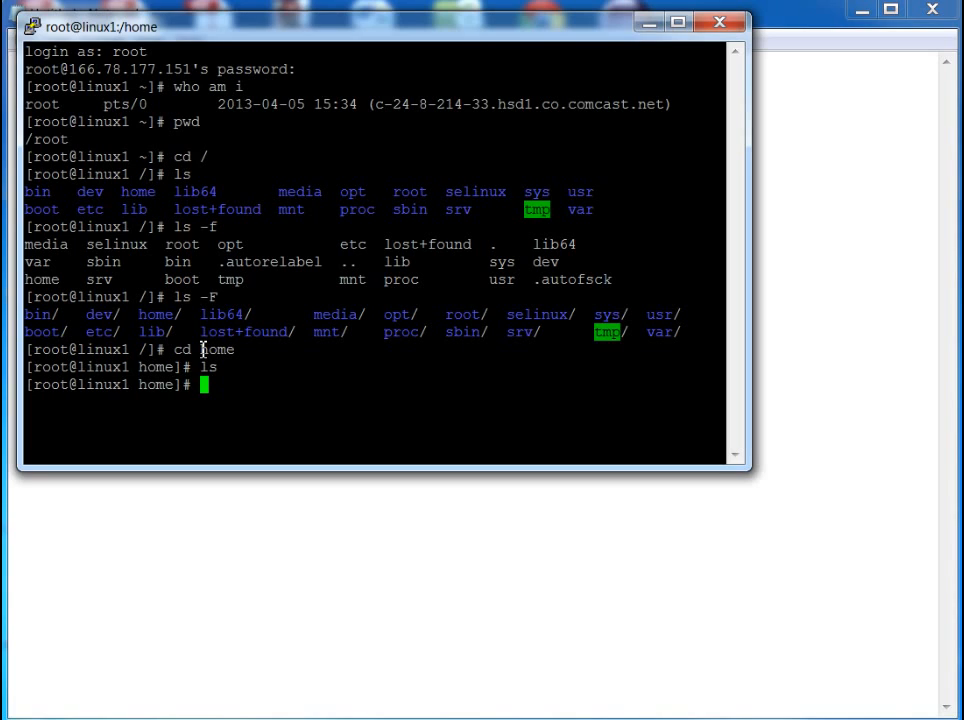
pyautogui.write('cd')
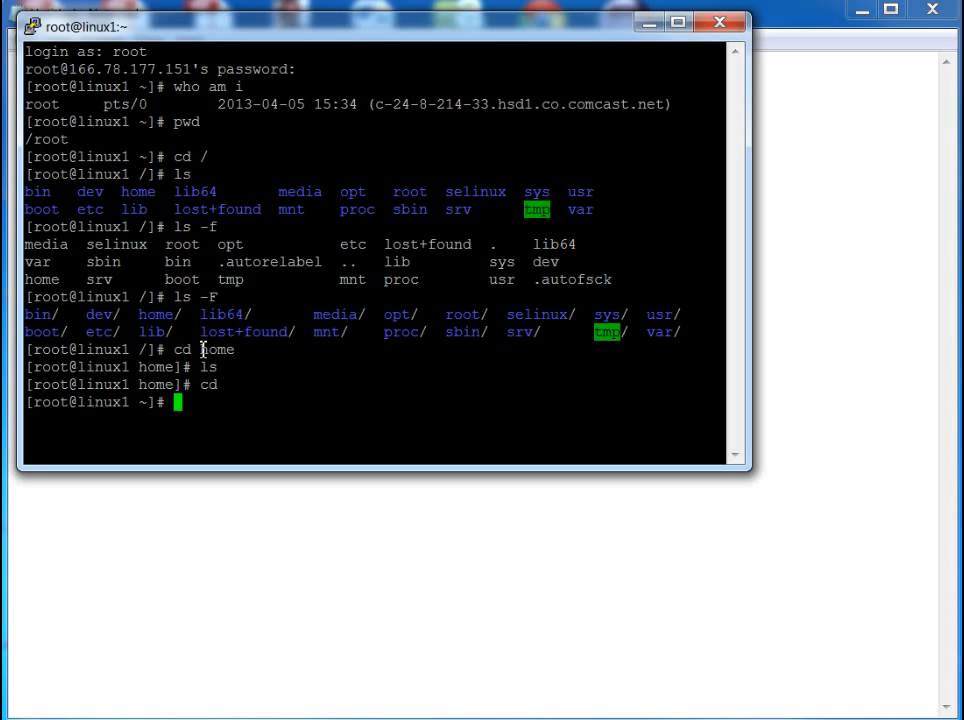
pyautogui.write('pwd')
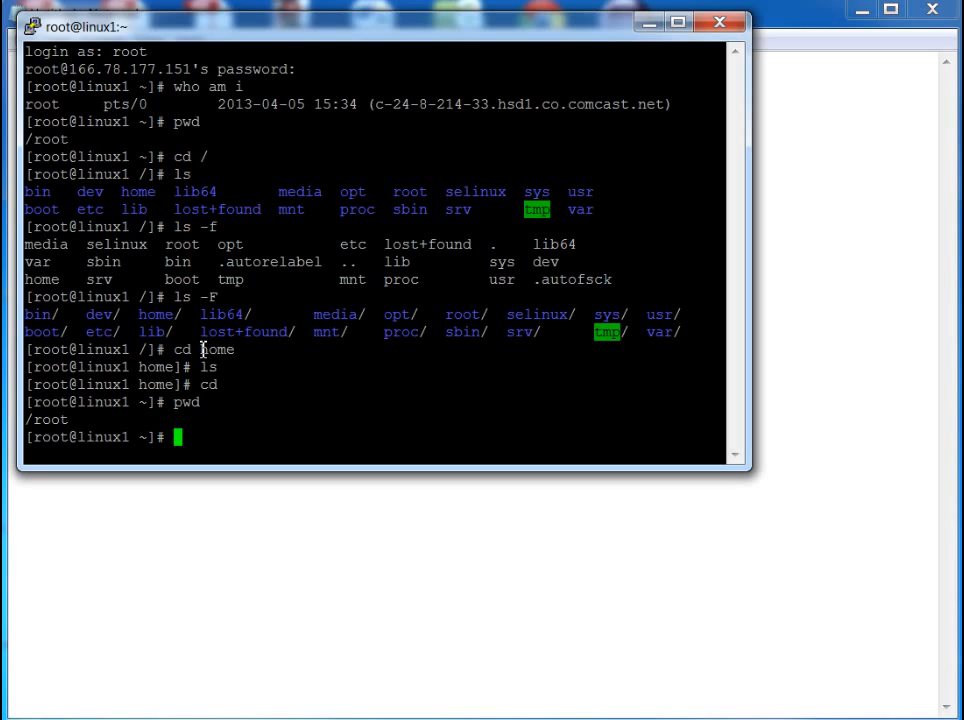
pyautogui.write('ls')
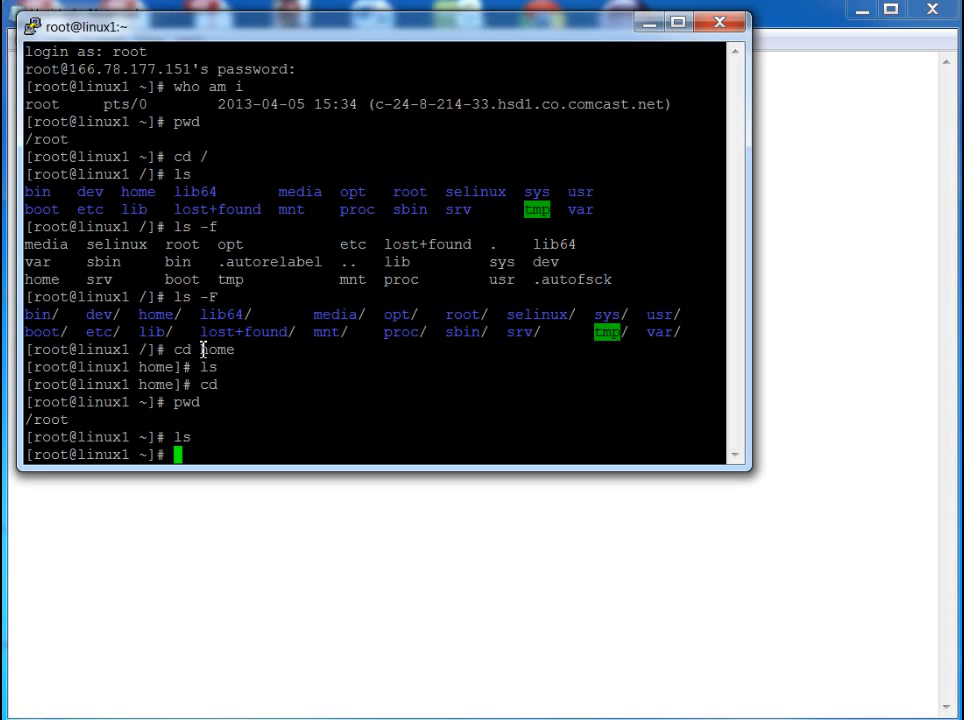
pyautogui.moveTo(347, 402)
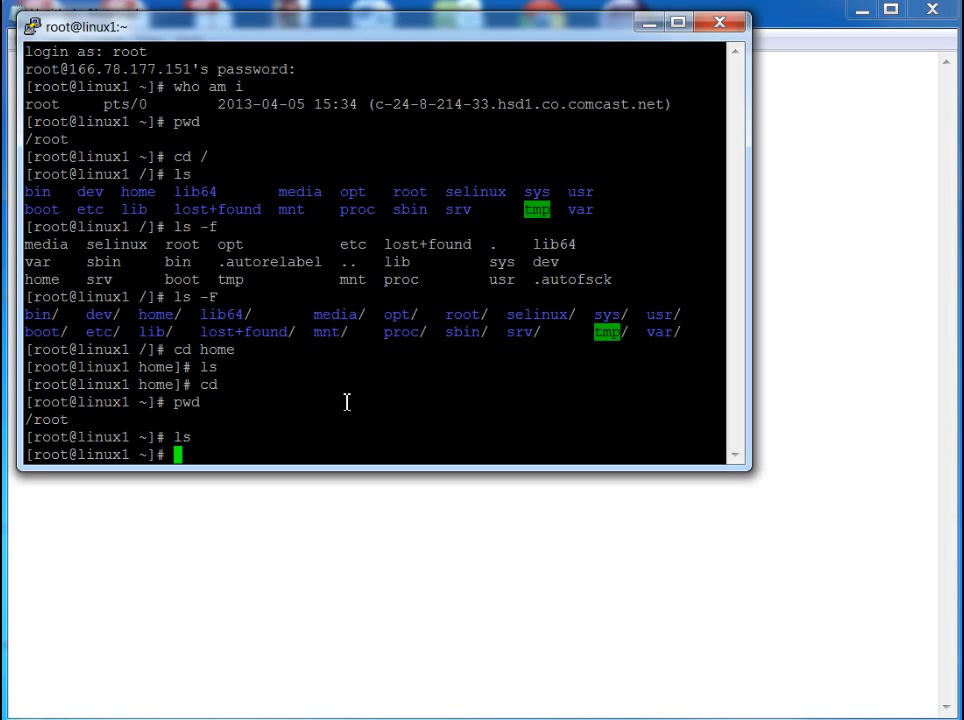
pyautogui.write('touch m')
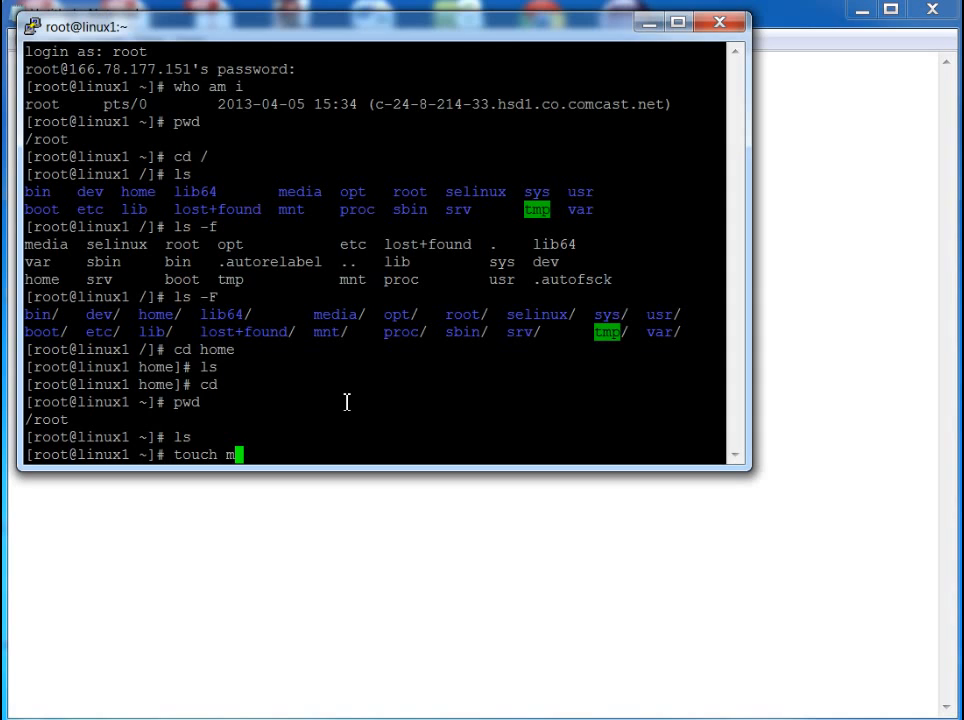
# - Create file myfile with touch, list it, and create directory mydir with mkdir
pyautogui.write('yfile')
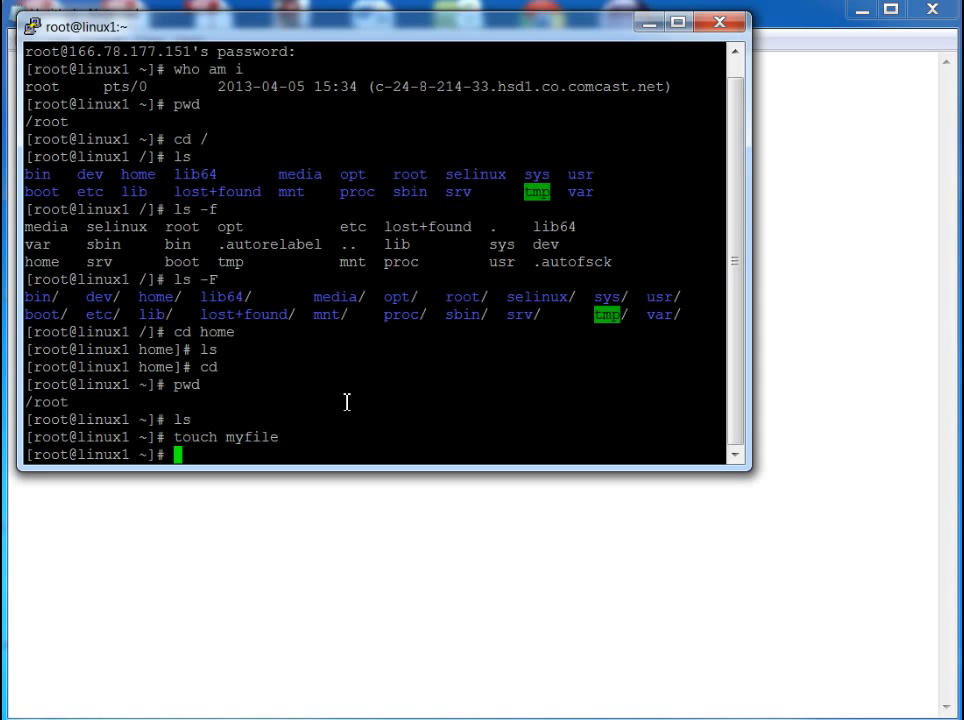
pyautogui.write('ls')
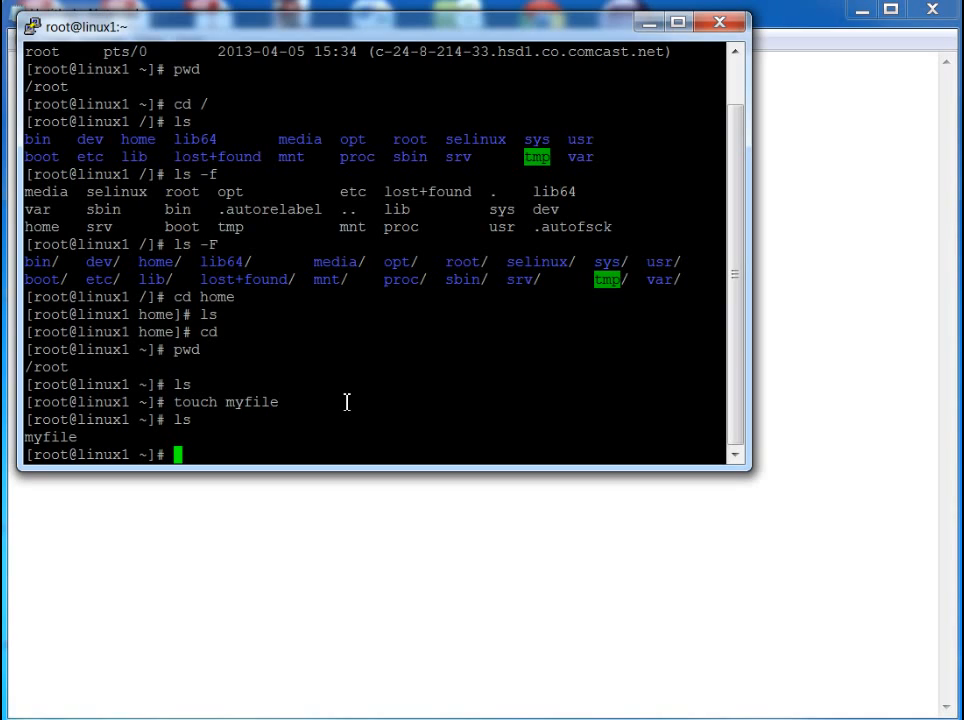
pyautogui.write('mkd')
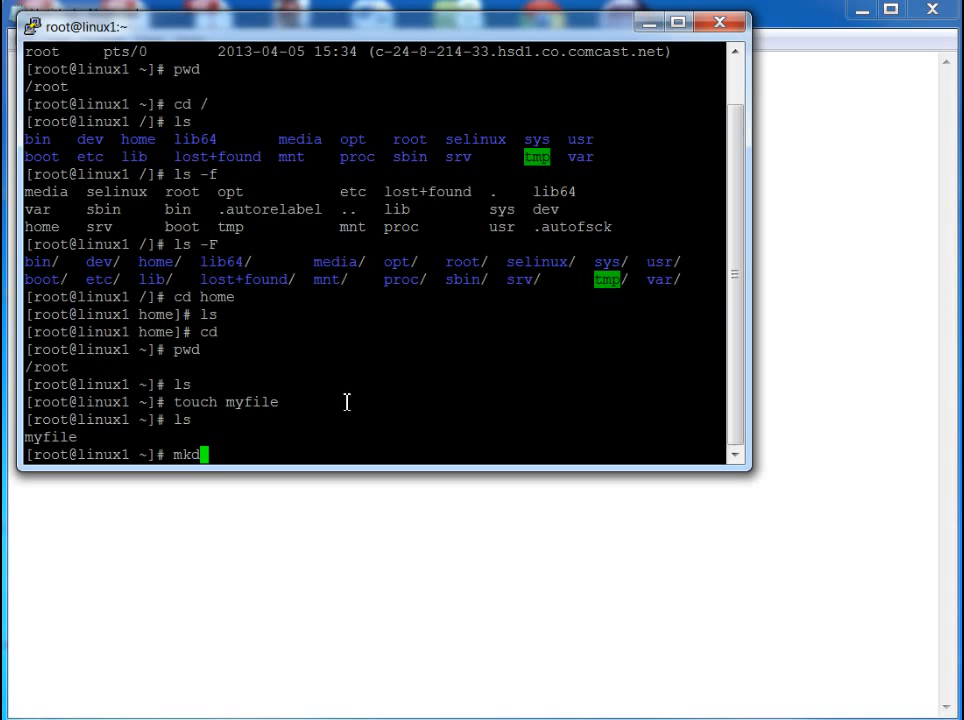
pyautogui.write('ir m')
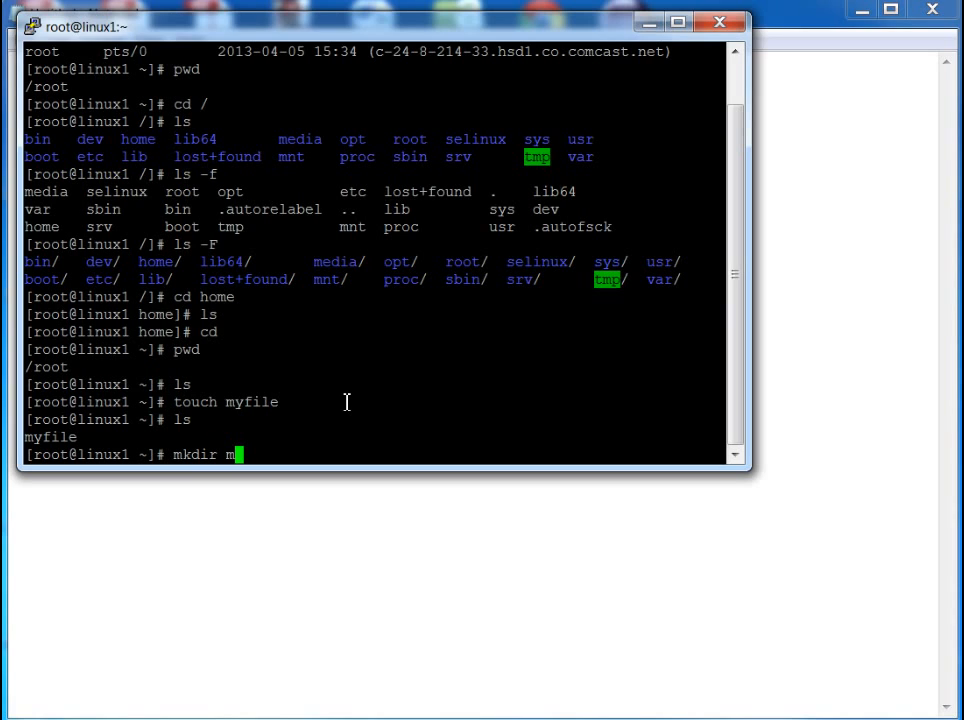
pyautogui.write('ydir')
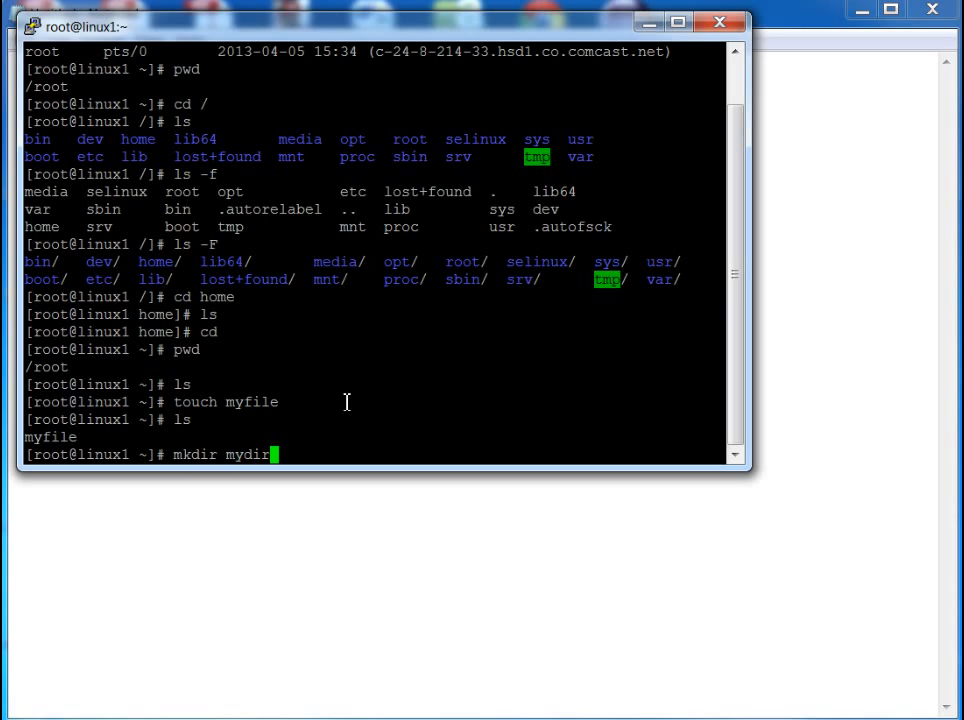
pyautogui.press('Return')
pyautogui.write('ls -F')
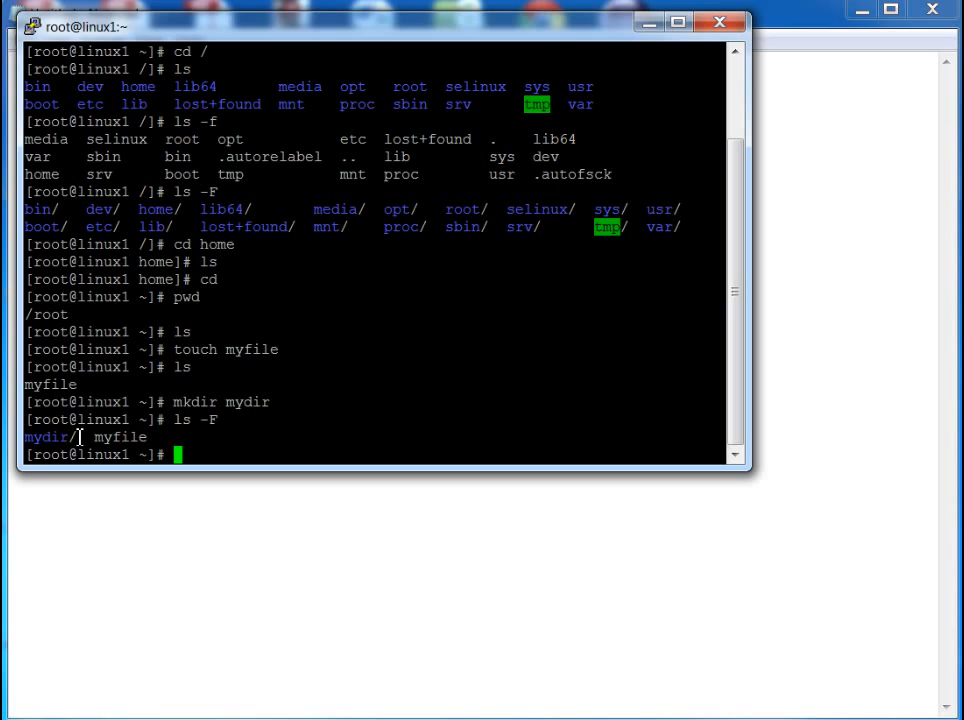
# - Change into mydir, confirm /root/mydir with pwd, and highlight 'root' in the path
pyautogui.write('c')
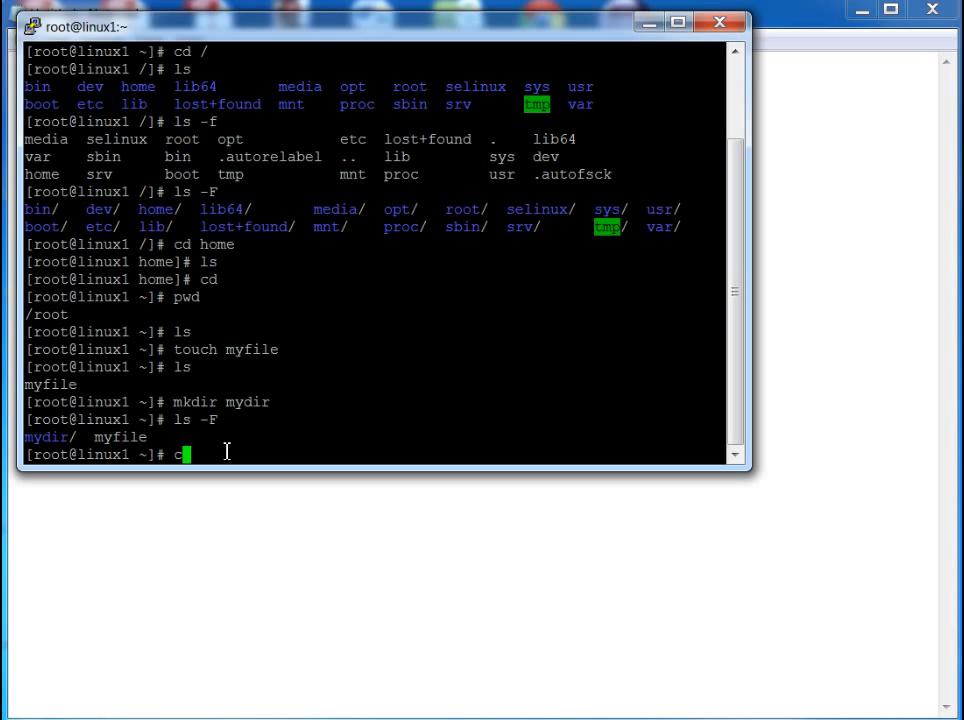
pyautogui.write('d mydir')
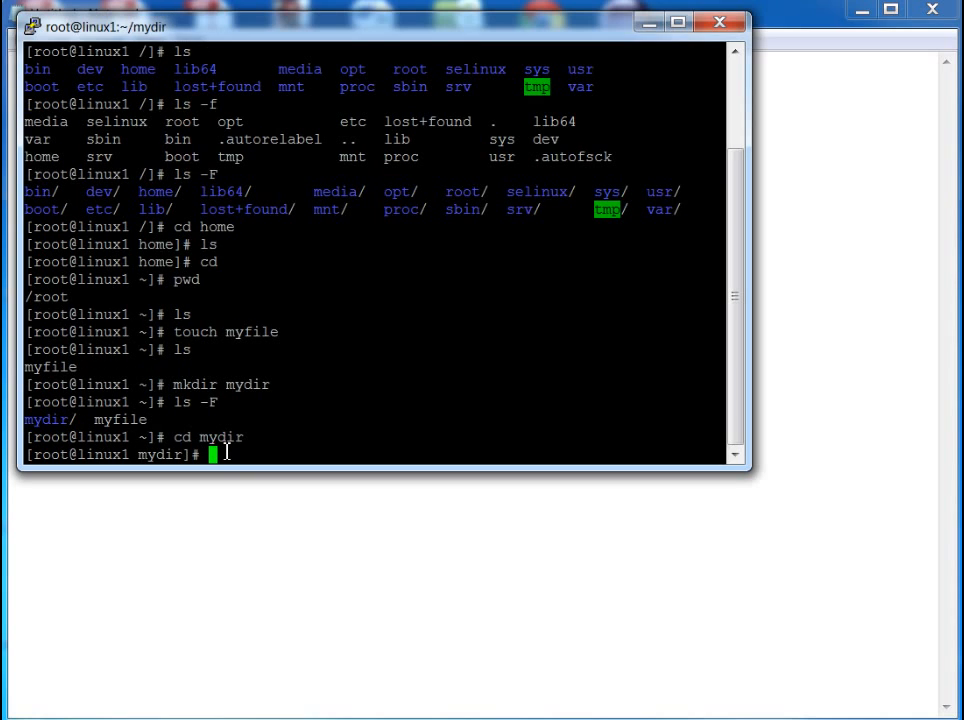
pyautogui.write('pwd')
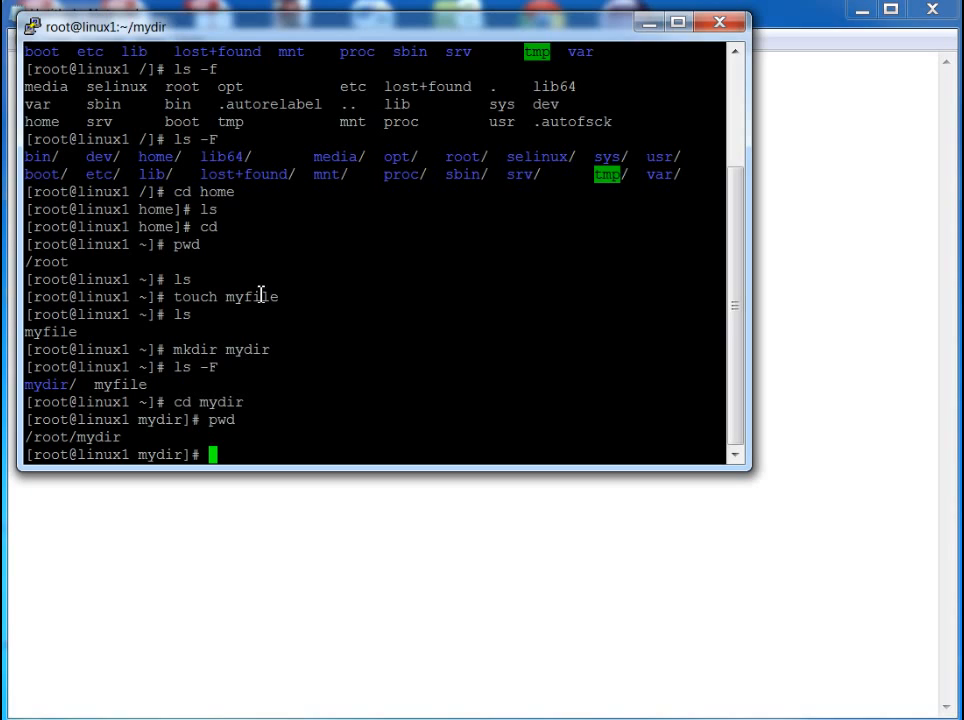
pyautogui.doubleClick(50, 437)
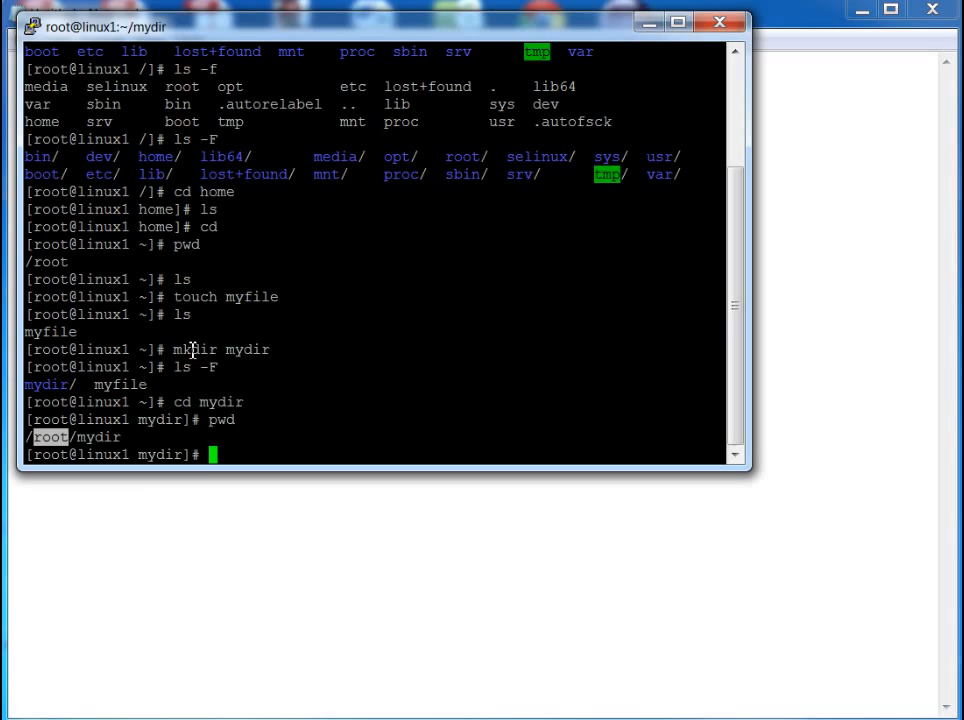
pyautogui.moveTo(215, 453)
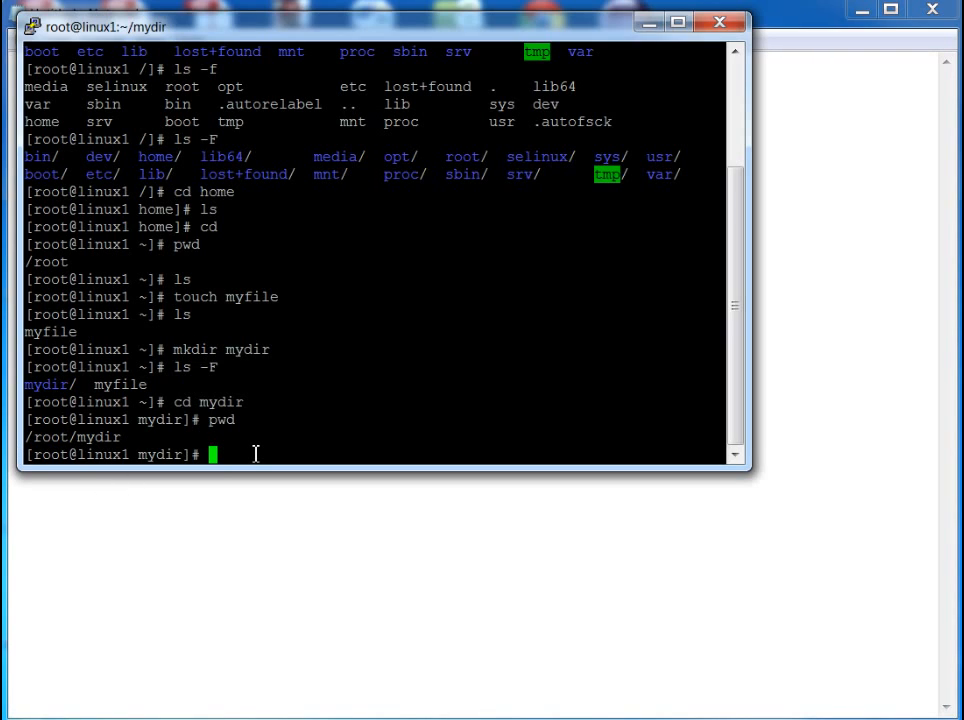
# - Move myfile from /root into mydir with 'mv ../myfile .'
pyautogui.write('mv')
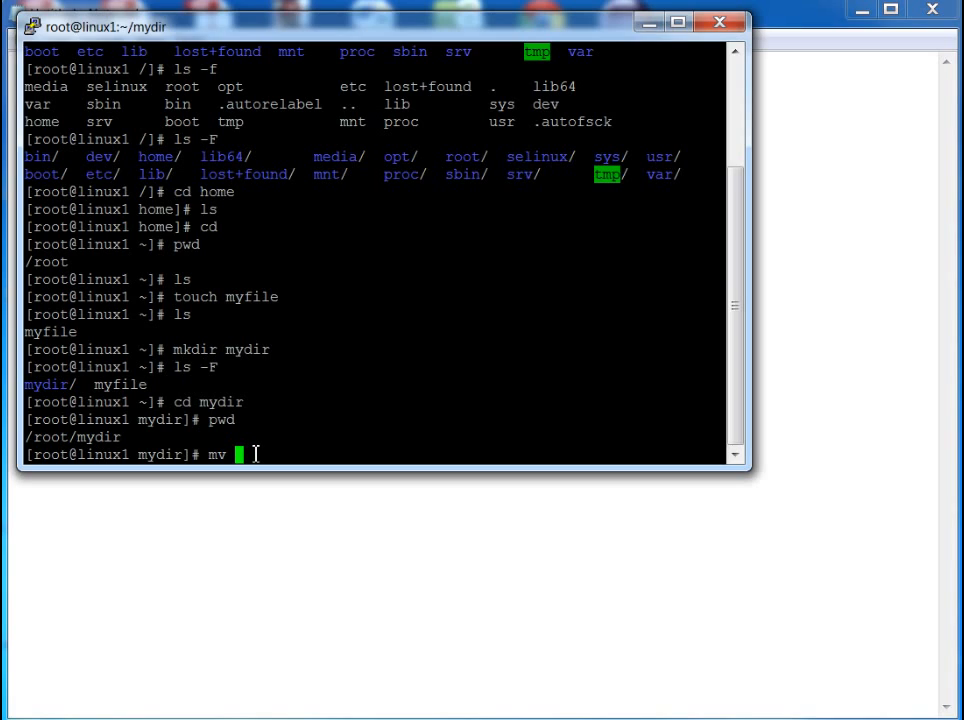
pyautogui.write('..')
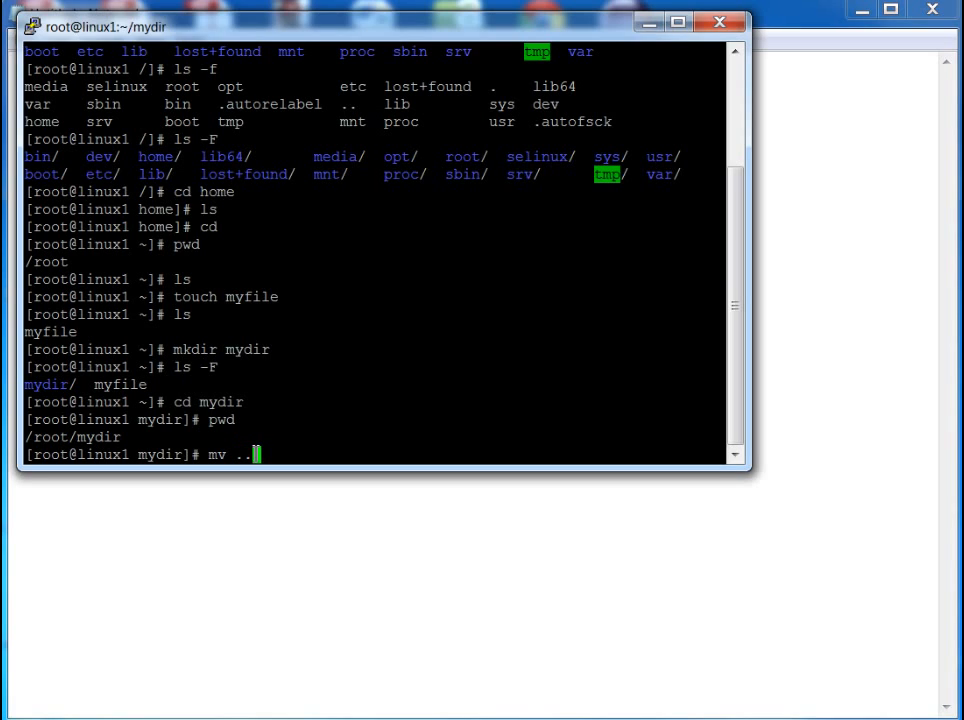
pyautogui.moveTo(344, 343)
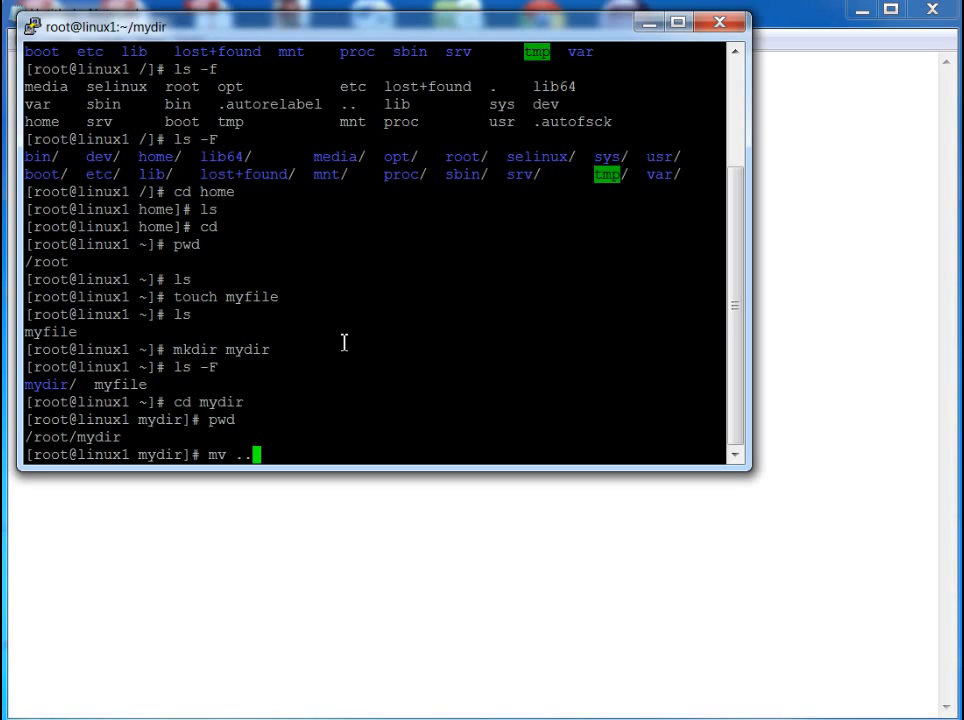
pyautogui.write('/my')
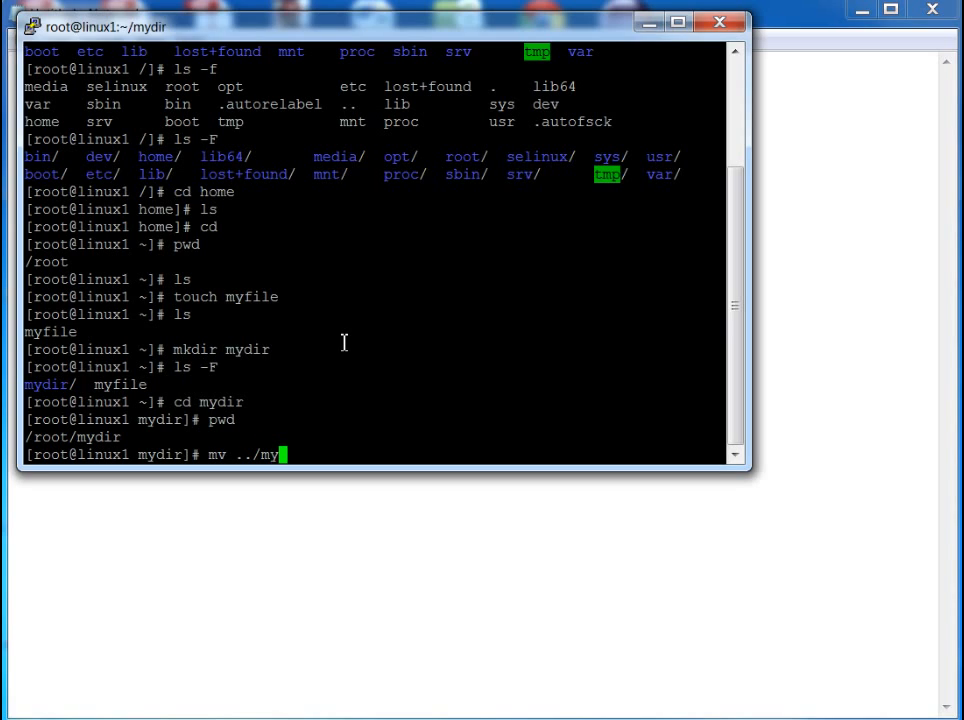
pyautogui.write('file')
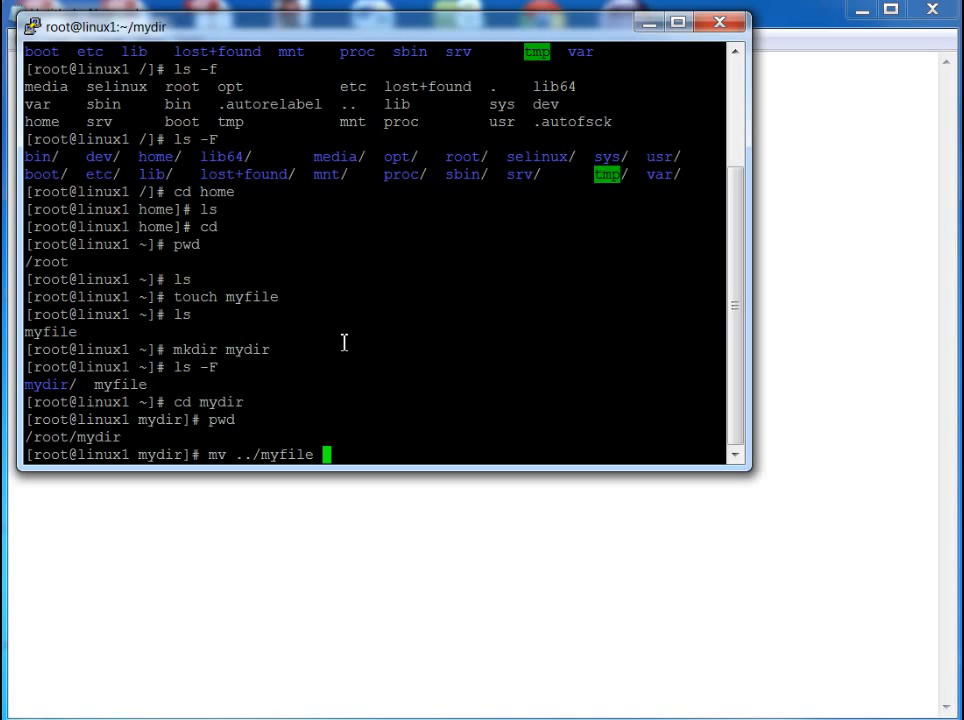
pyautogui.write('.')
pyautogui.write('ls')
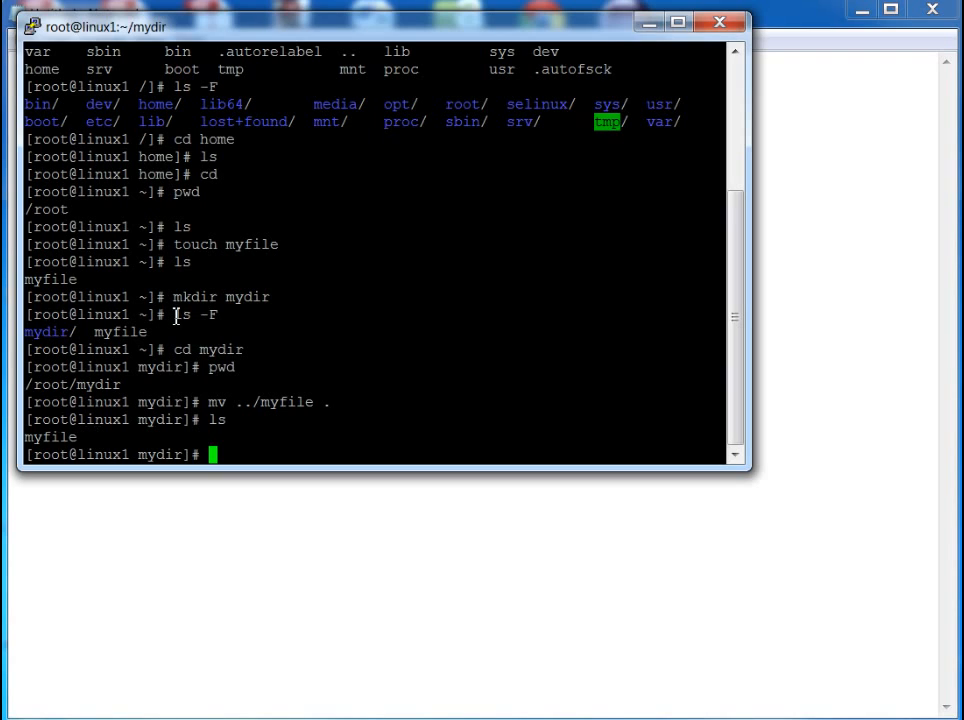
pyautogui.moveTo(333, 390)
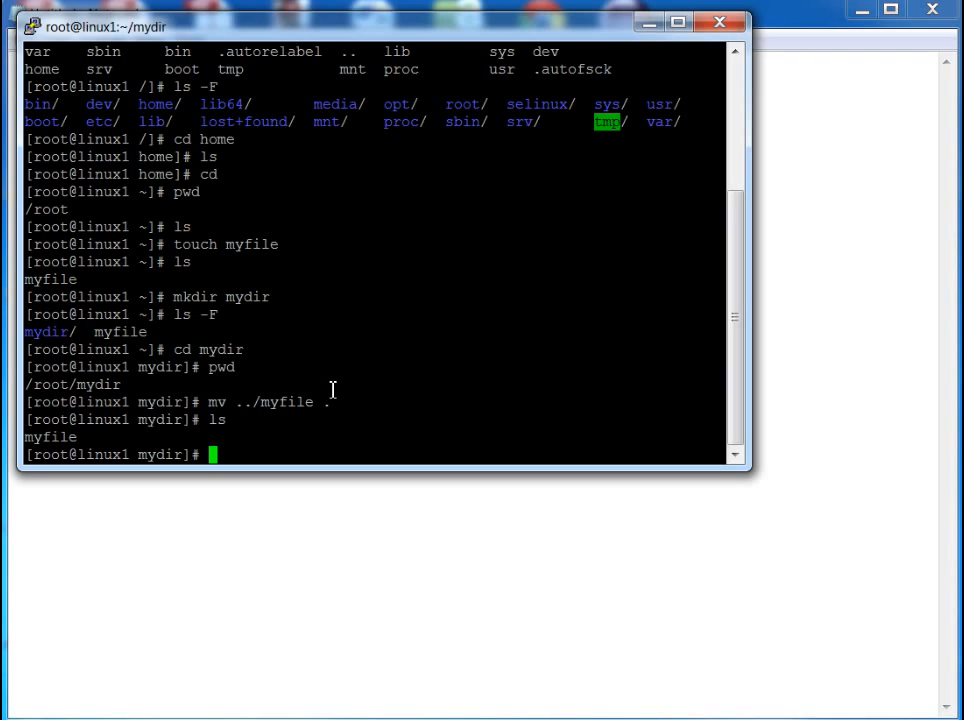
# - Go back to /root with cd .., confirm with pwd, and list only mydir
pyautogui.write('cd ..')
pyautogui.write('pw')
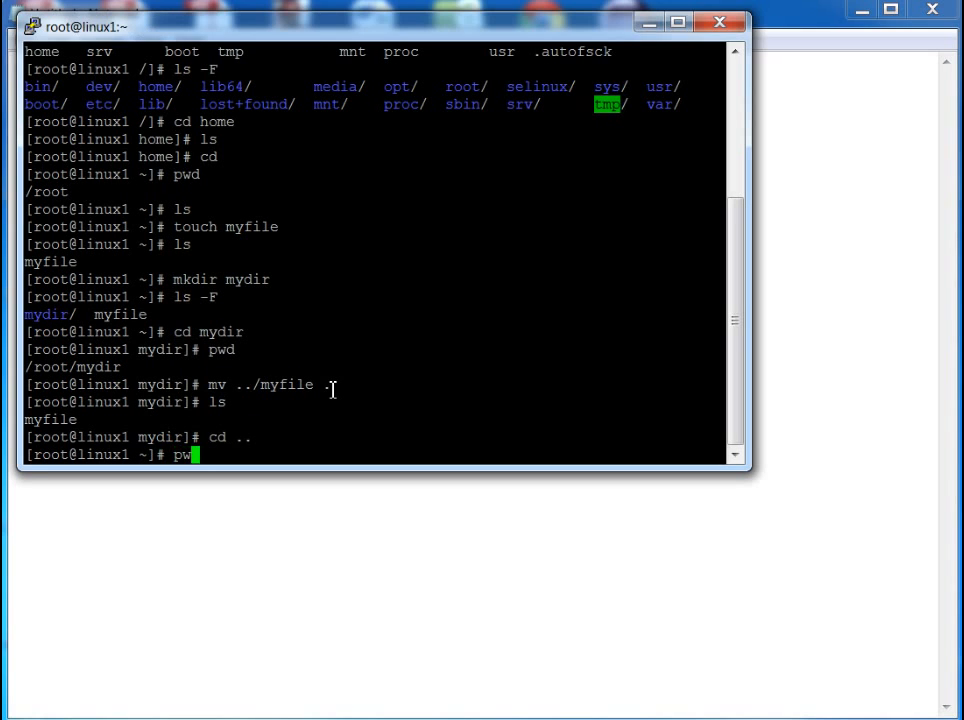
pyautogui.press('Return')
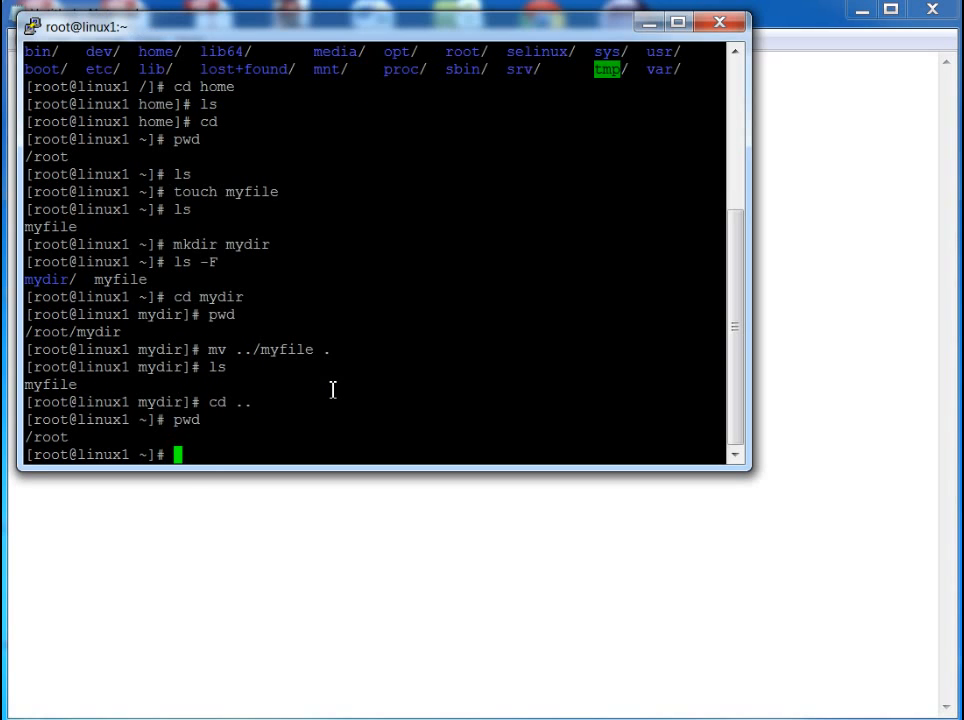
pyautogui.write('ls')
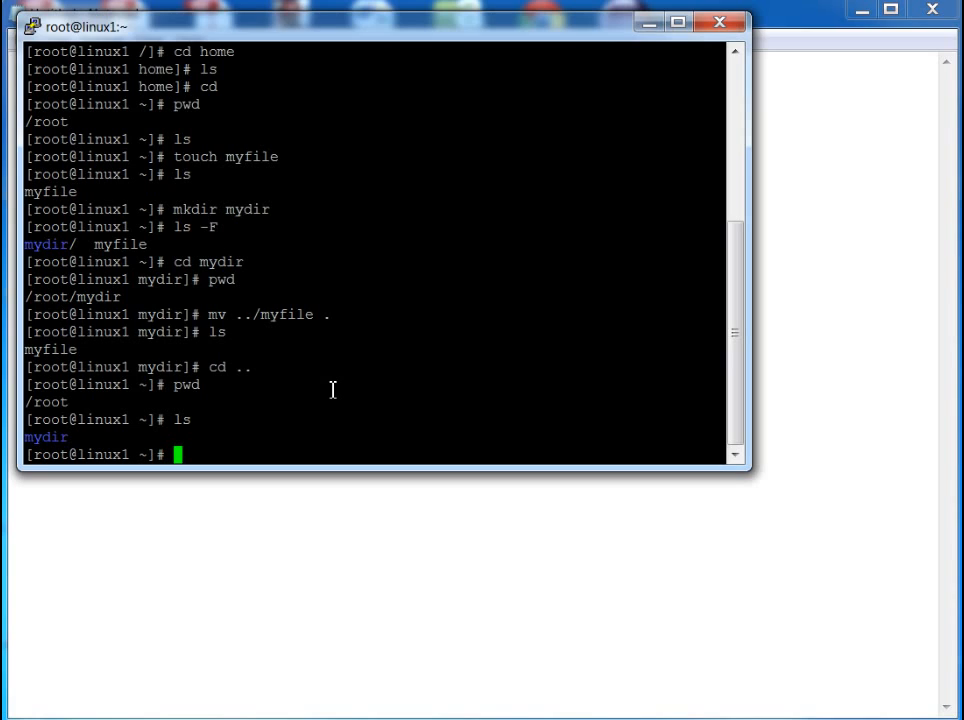
# - Run find mydir to show mydir and mydir/myfile
pyautogui.write('f')
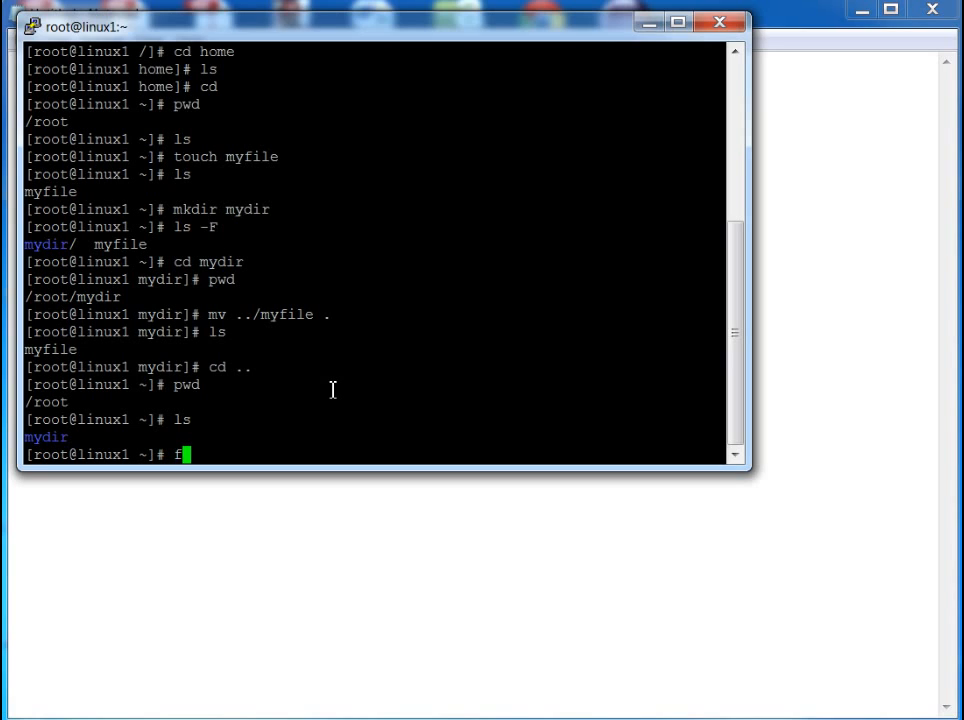
pyautogui.write('ind')
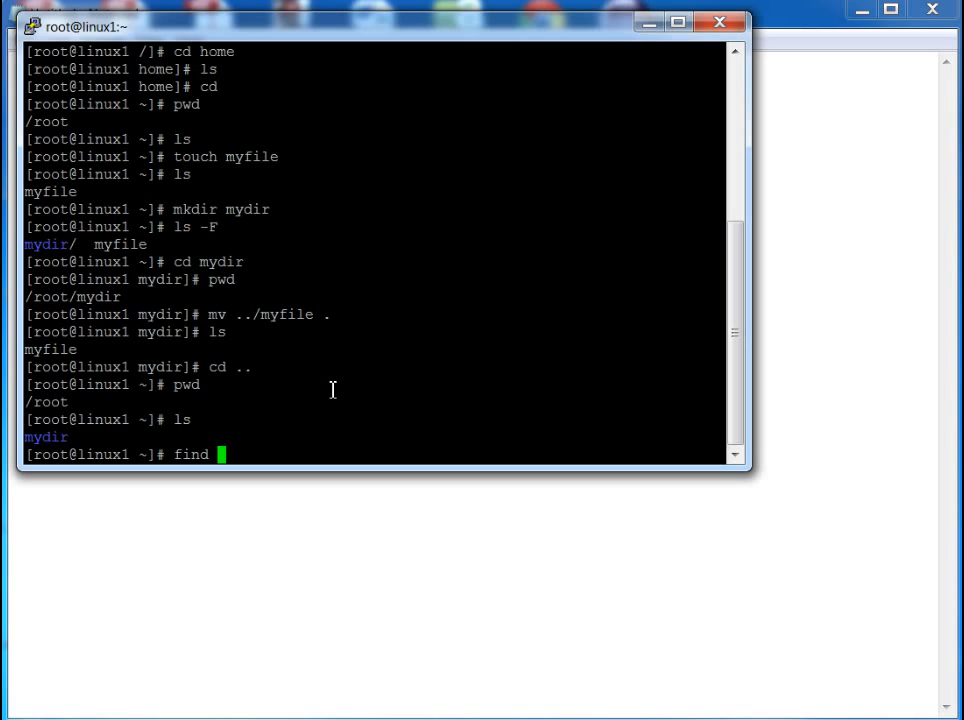
pyautogui.write('mydir')
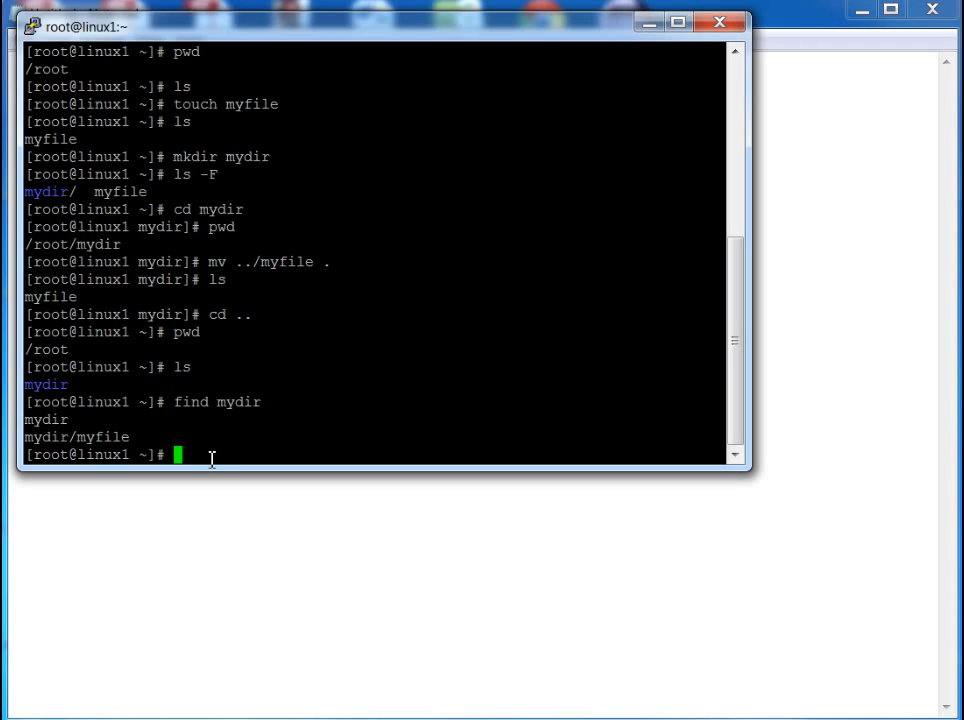
# - Run 'rmdir mydir', which fails because the directory is not empty
pyautogui.write('rmdir')
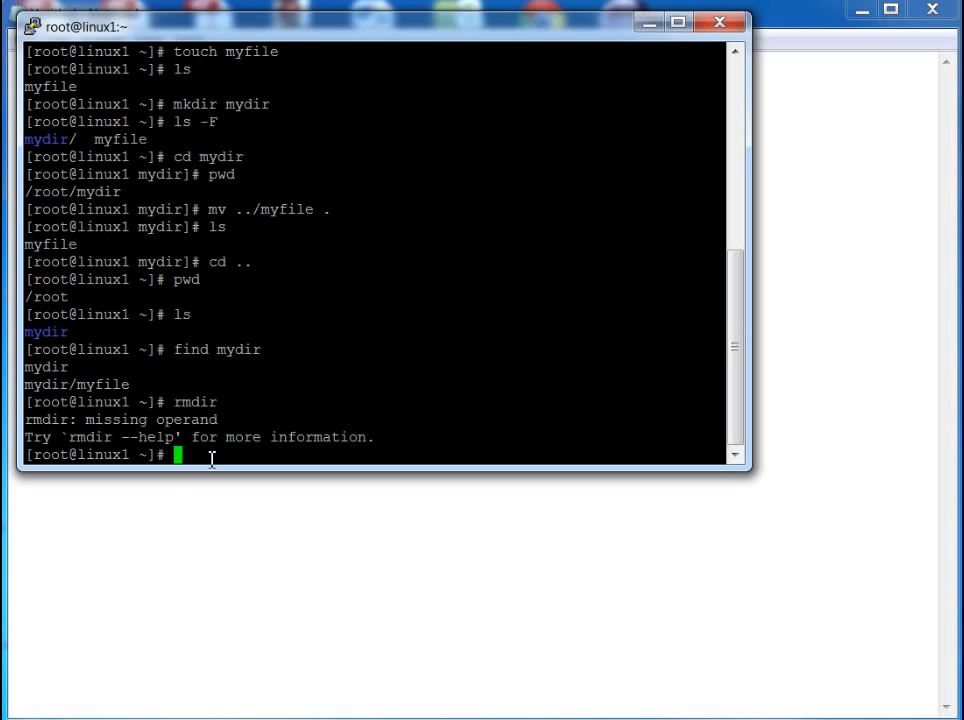
pyautogui.moveTo(353, 350)
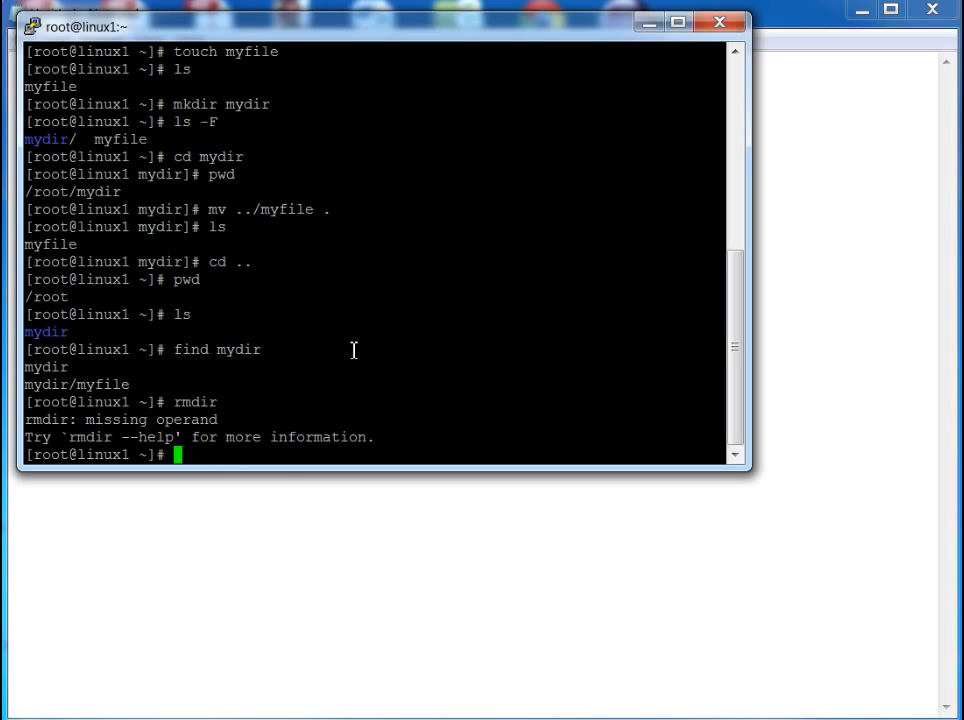
pyautogui.write('rmdir')
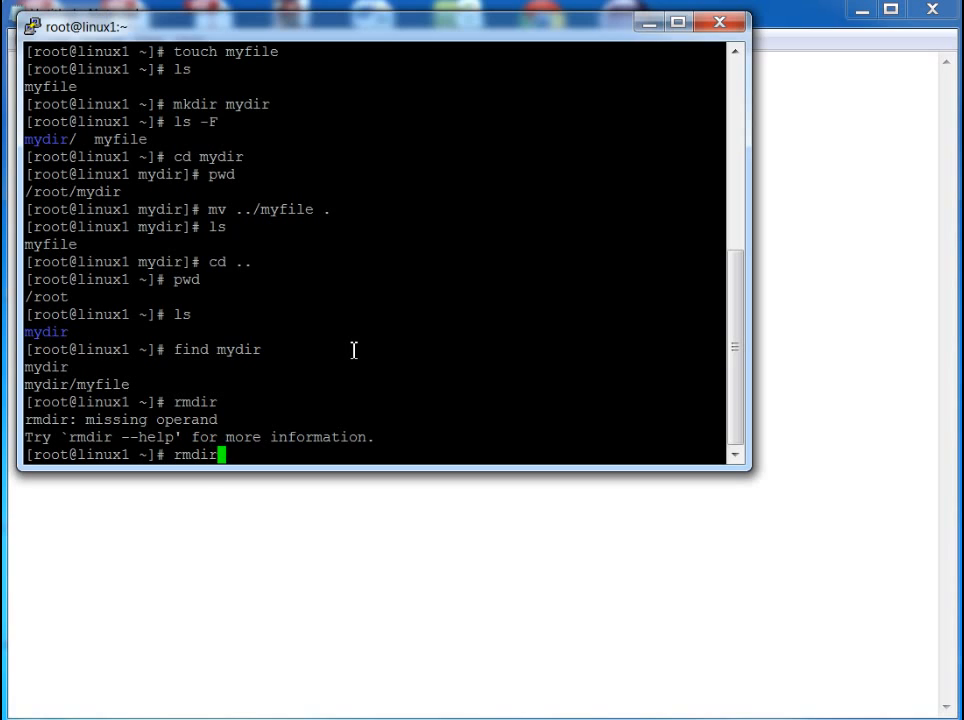
pyautogui.write('mydir')
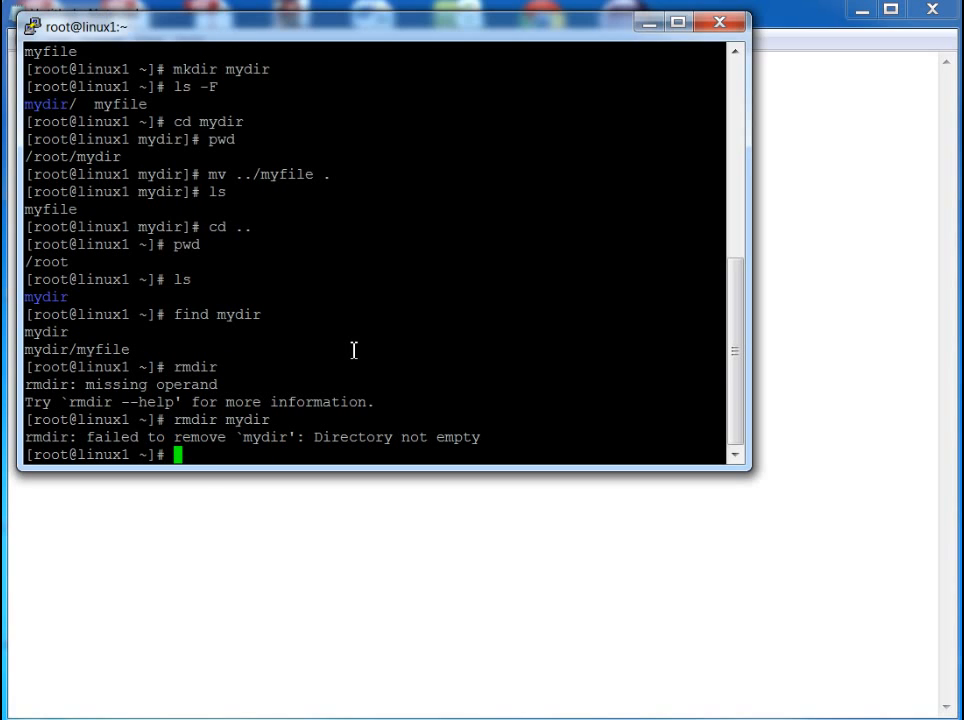
pyautogui.moveTo(314, 437); pyautogui.dragTo(487, 437)
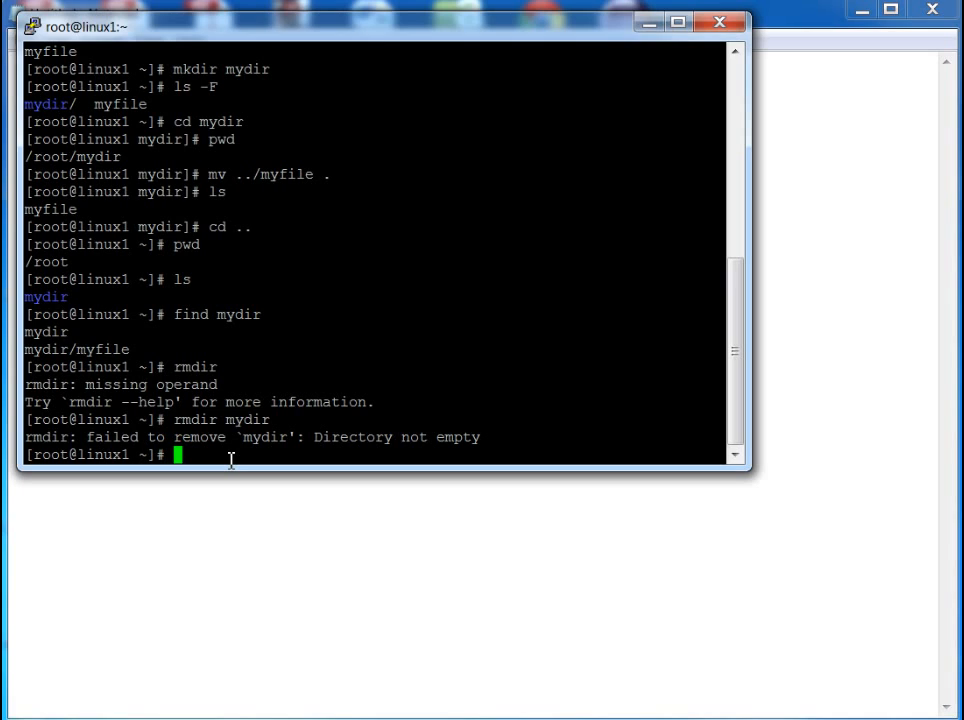
# - Type the forced recursive delete command 'rm -rf mydir' at the prompt
pyautogui.write('rm -')
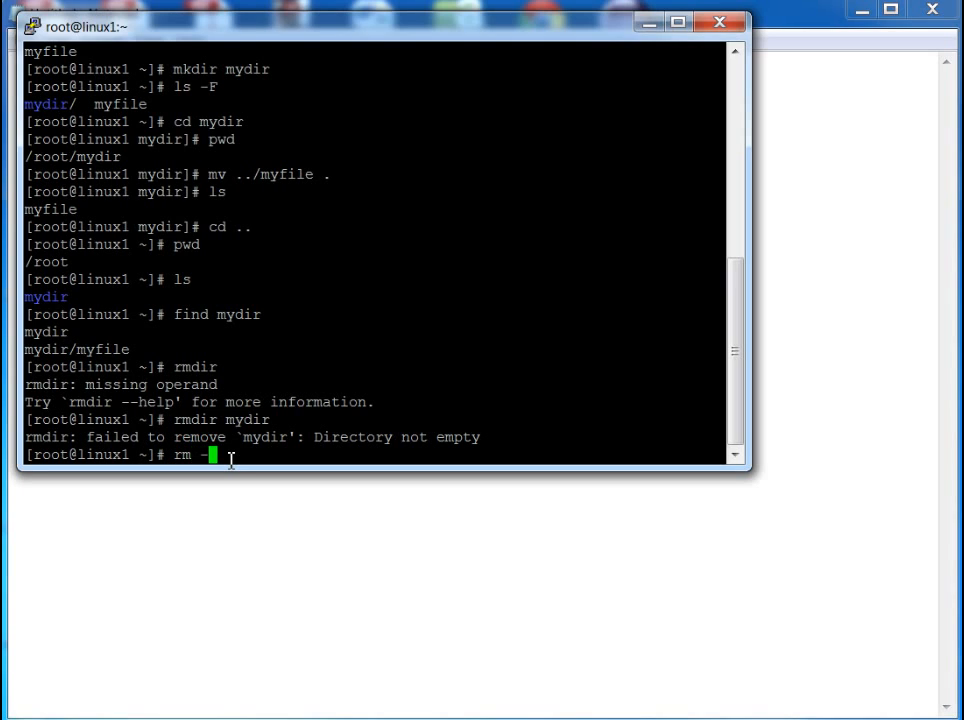
pyautogui.write('rf')
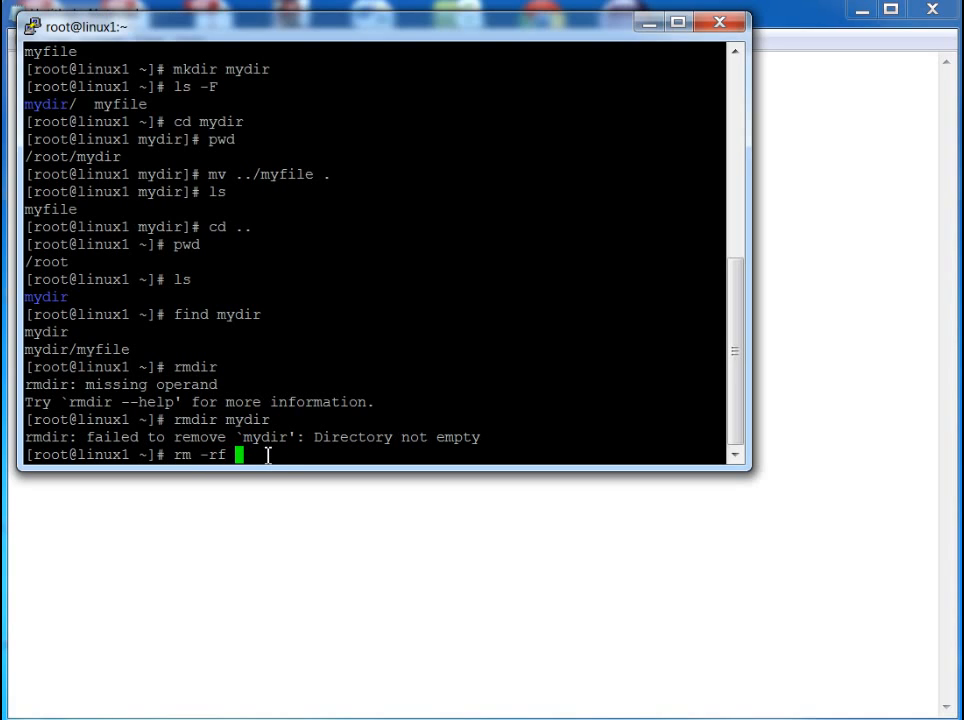
pyautogui.write('mydir')
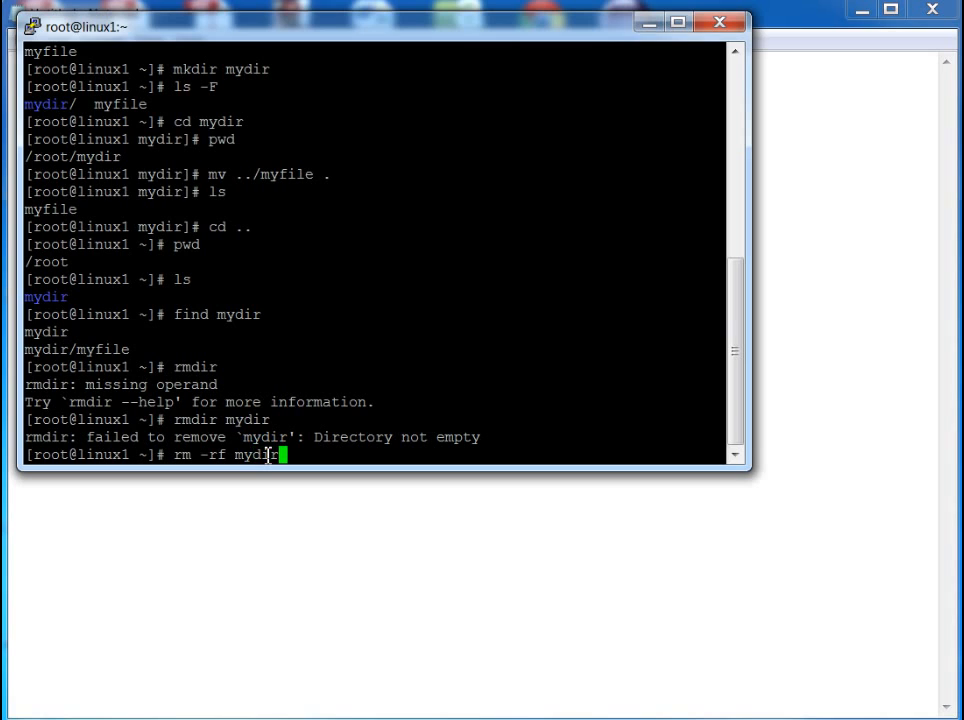